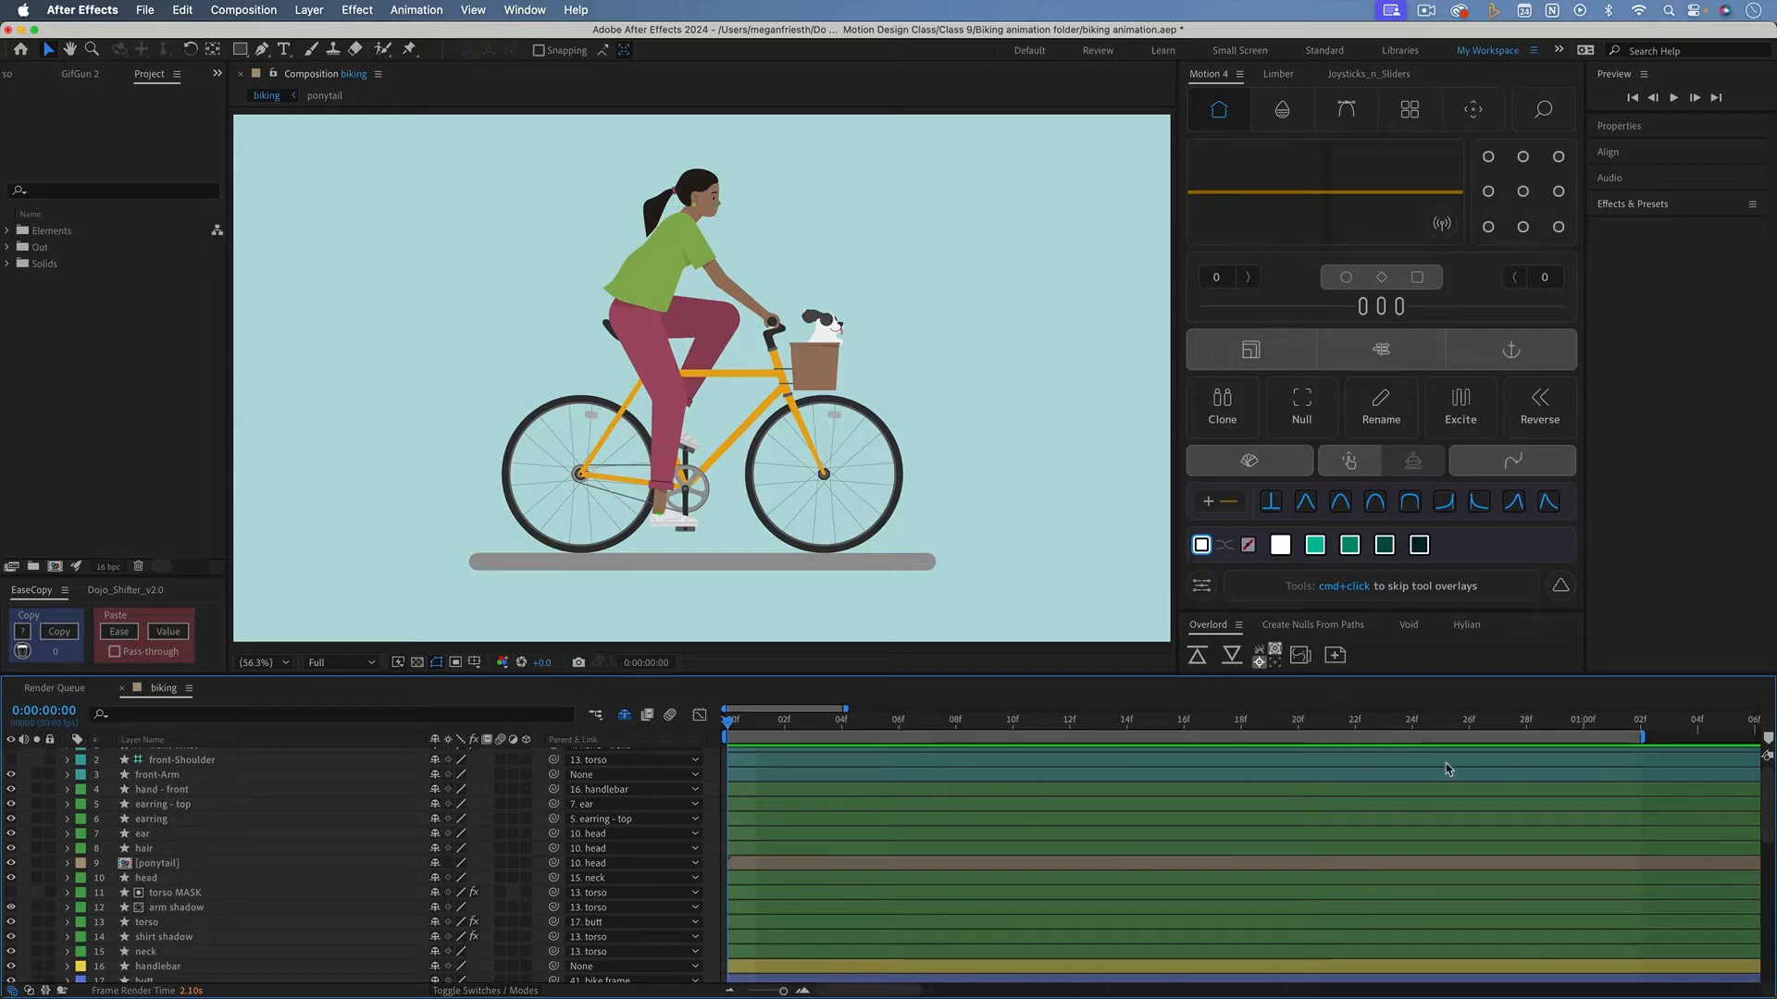
mouse_move(1068, 750)
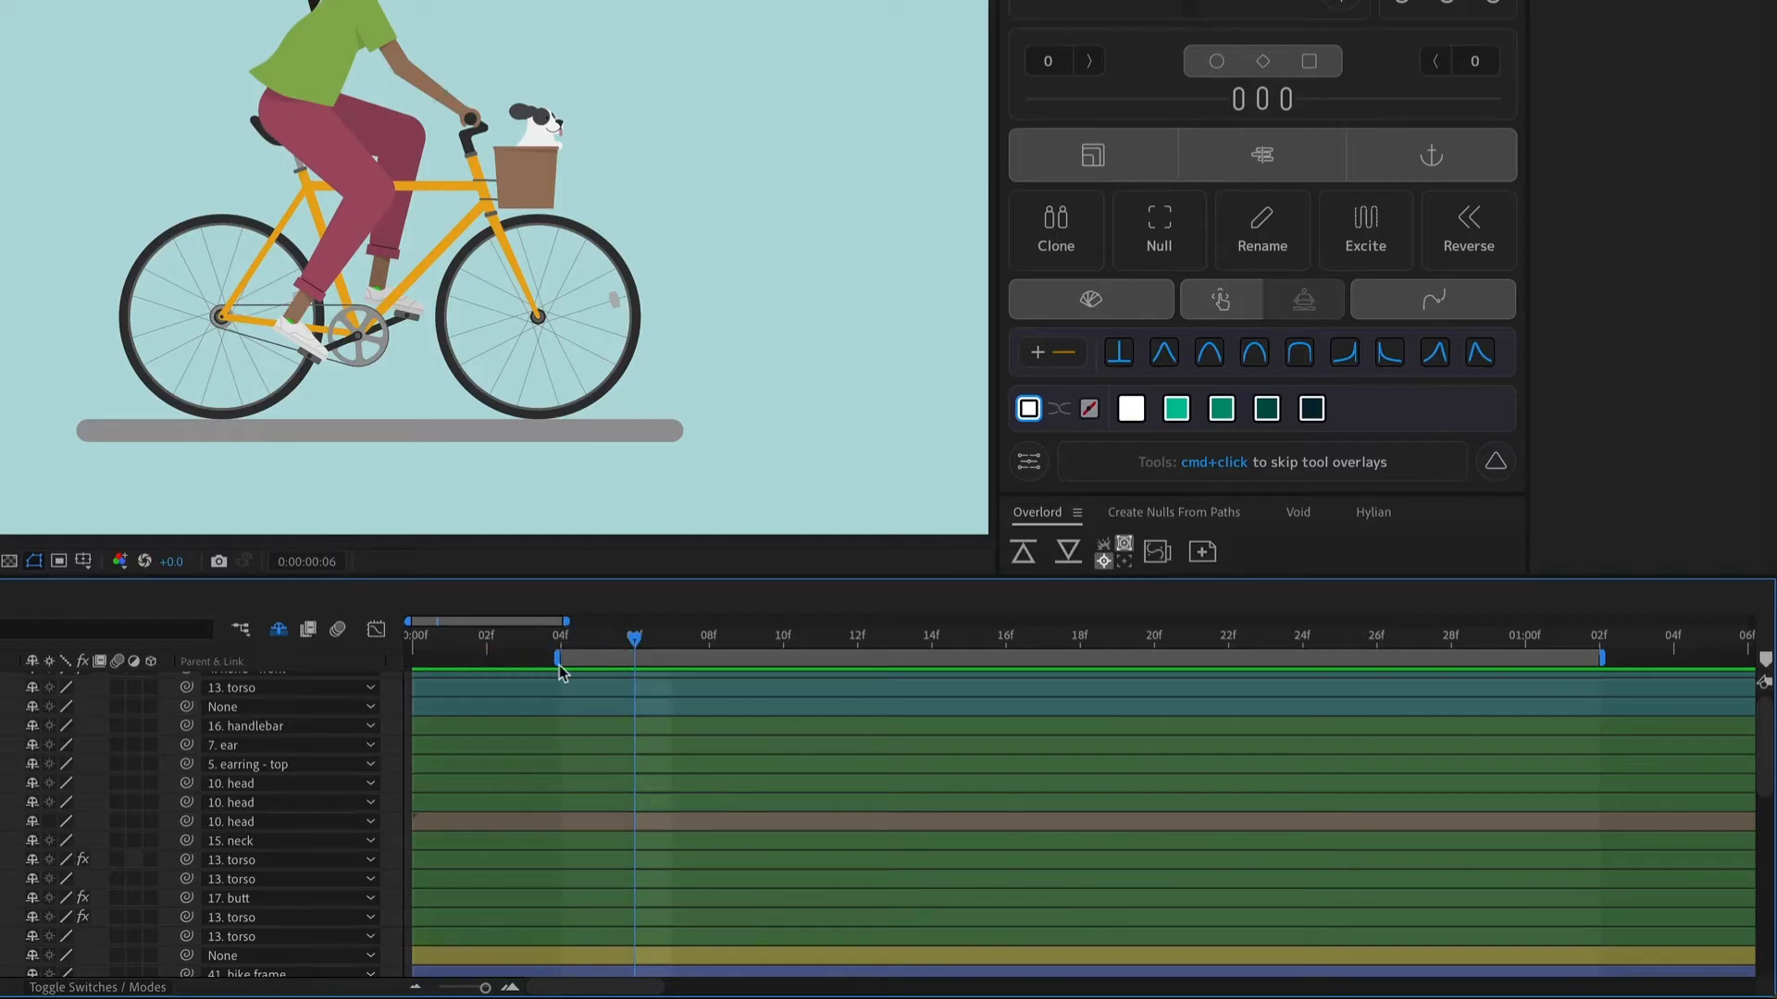
Undo the stray change and end the work area at 1:02, covering one pedal cycle.
key(cmd+z)
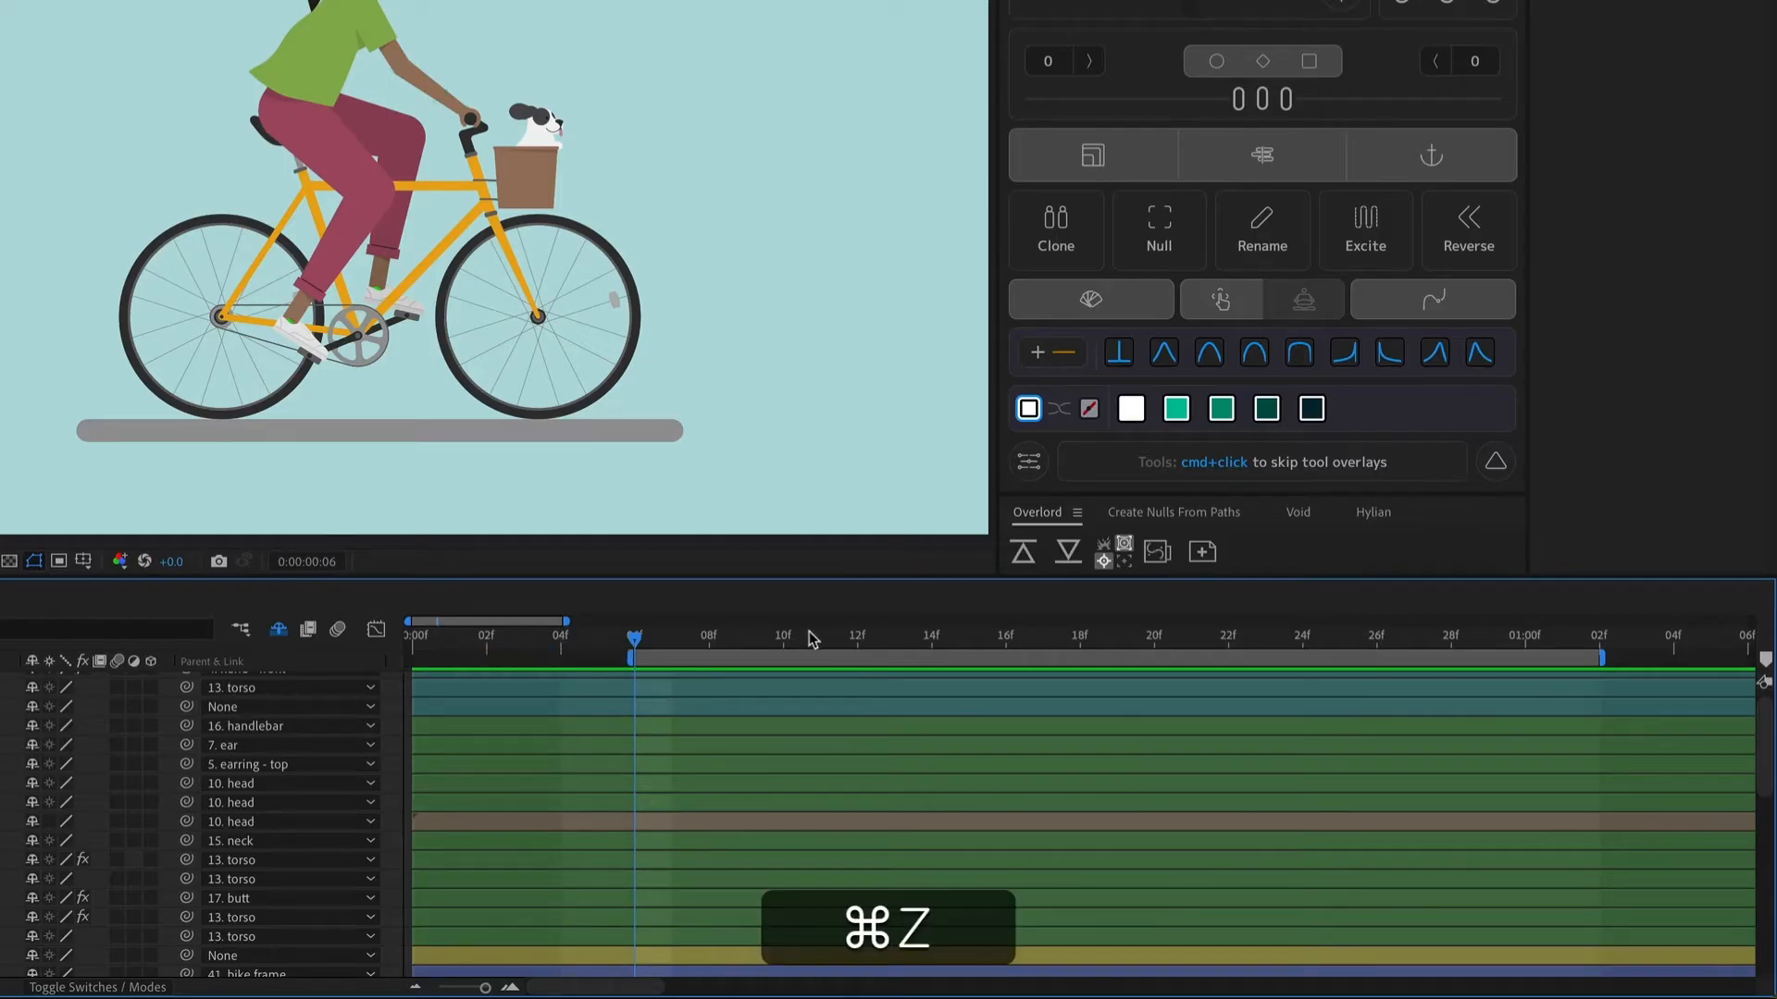
key(n)
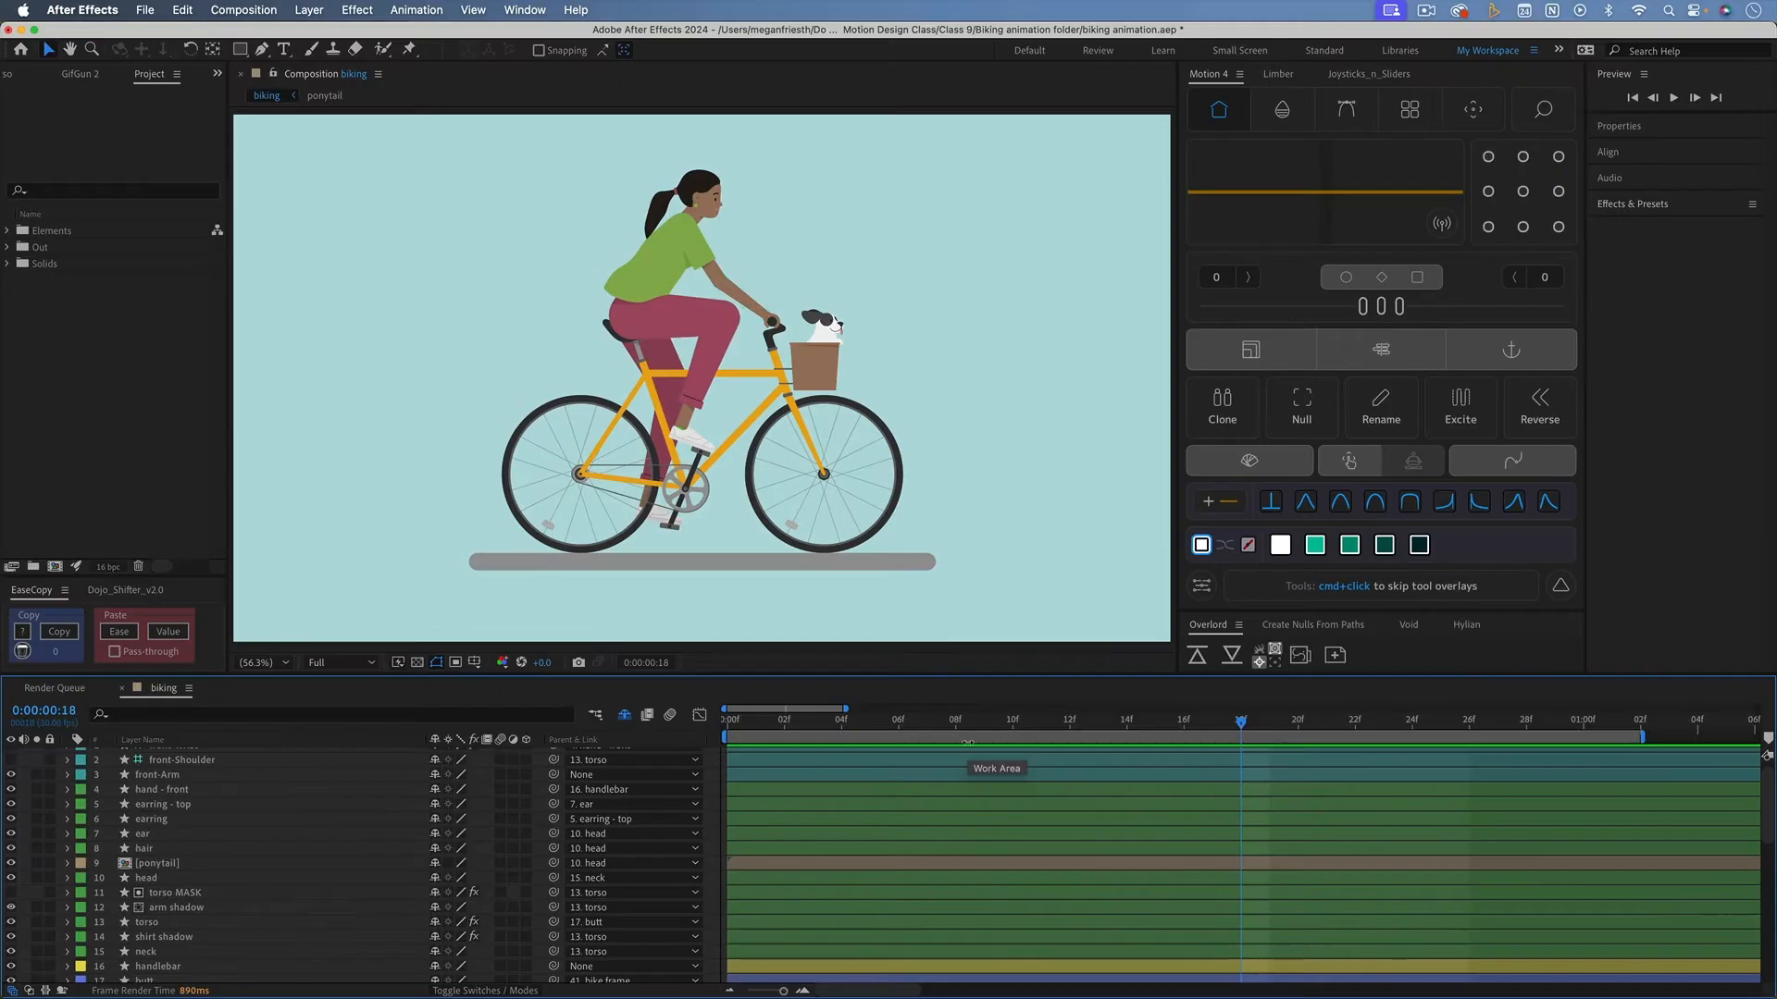
click(1640, 720)
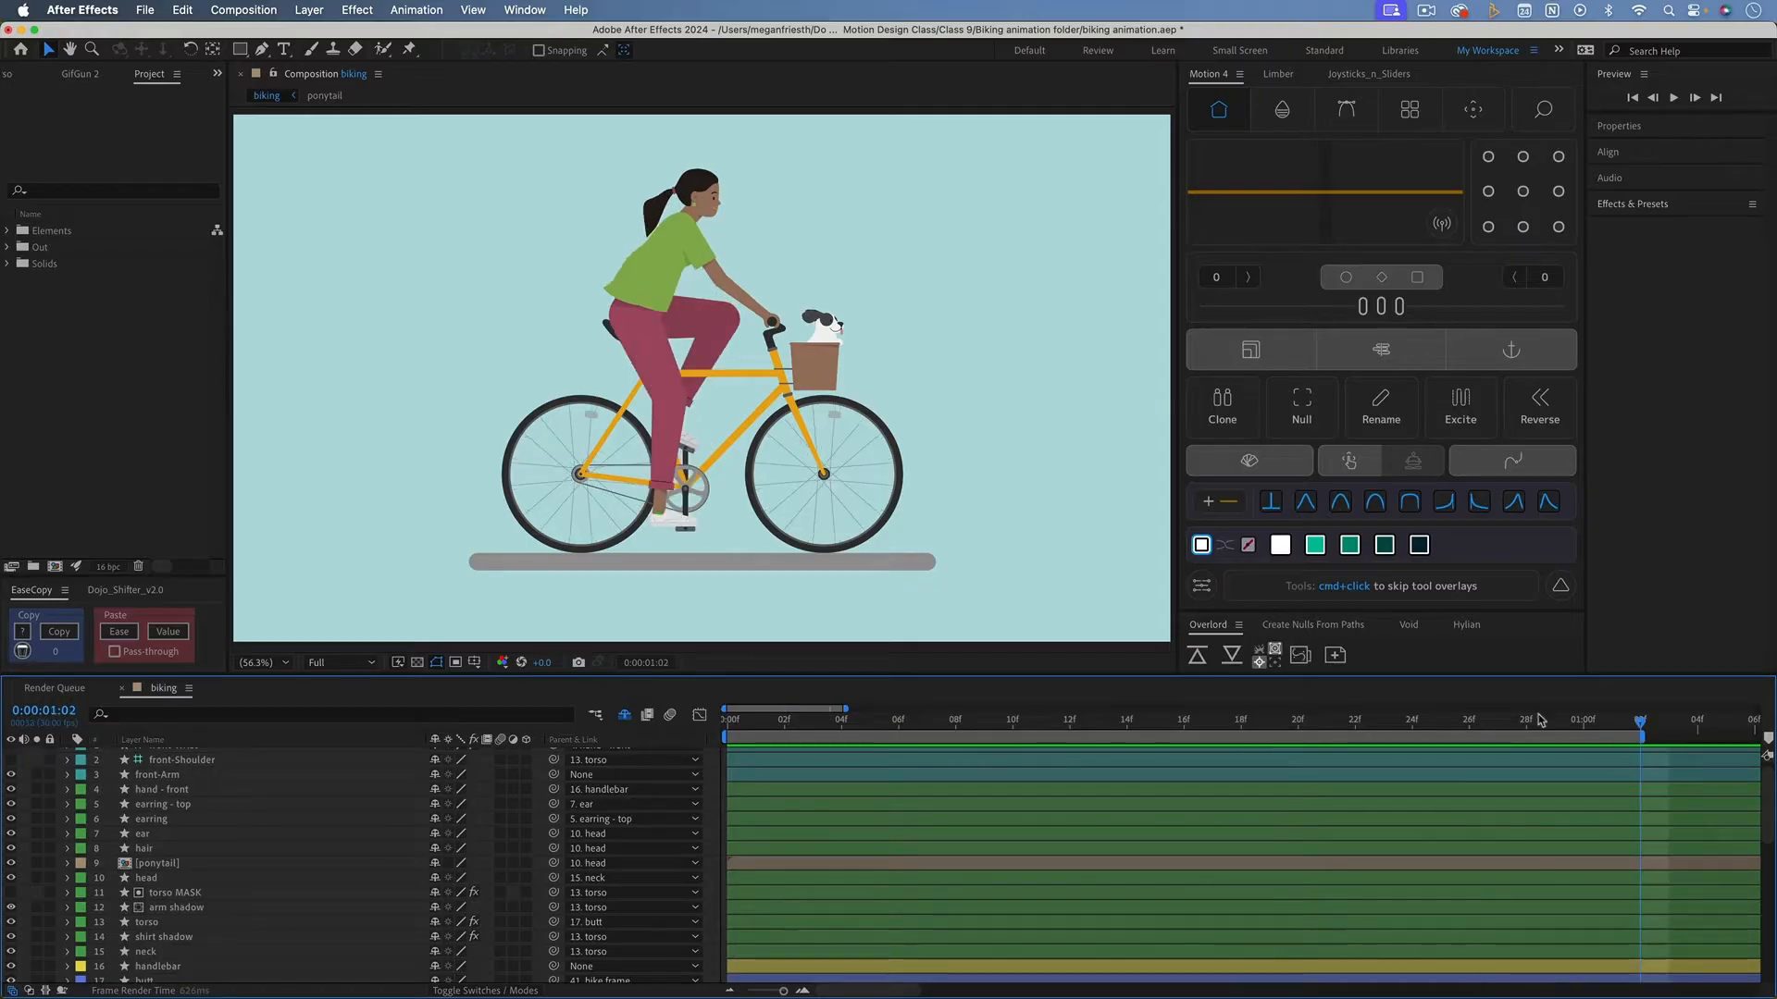
mouse_move(32, 731)
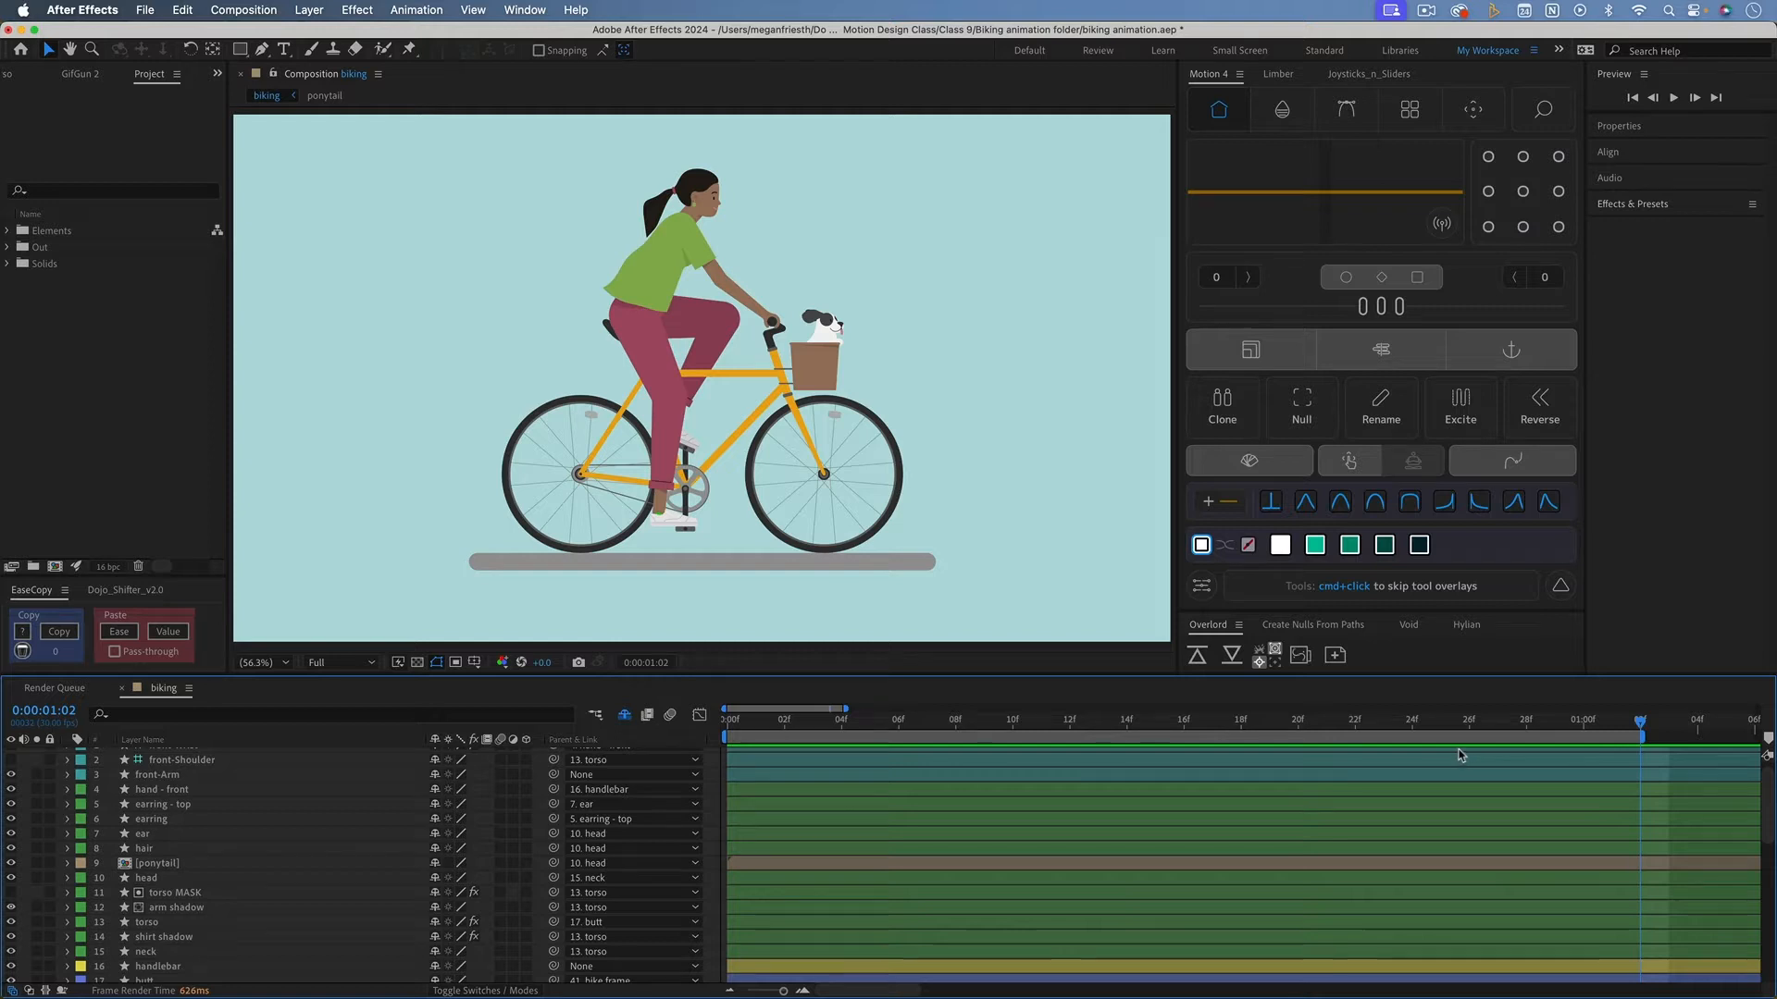
mouse_move(1638, 736)
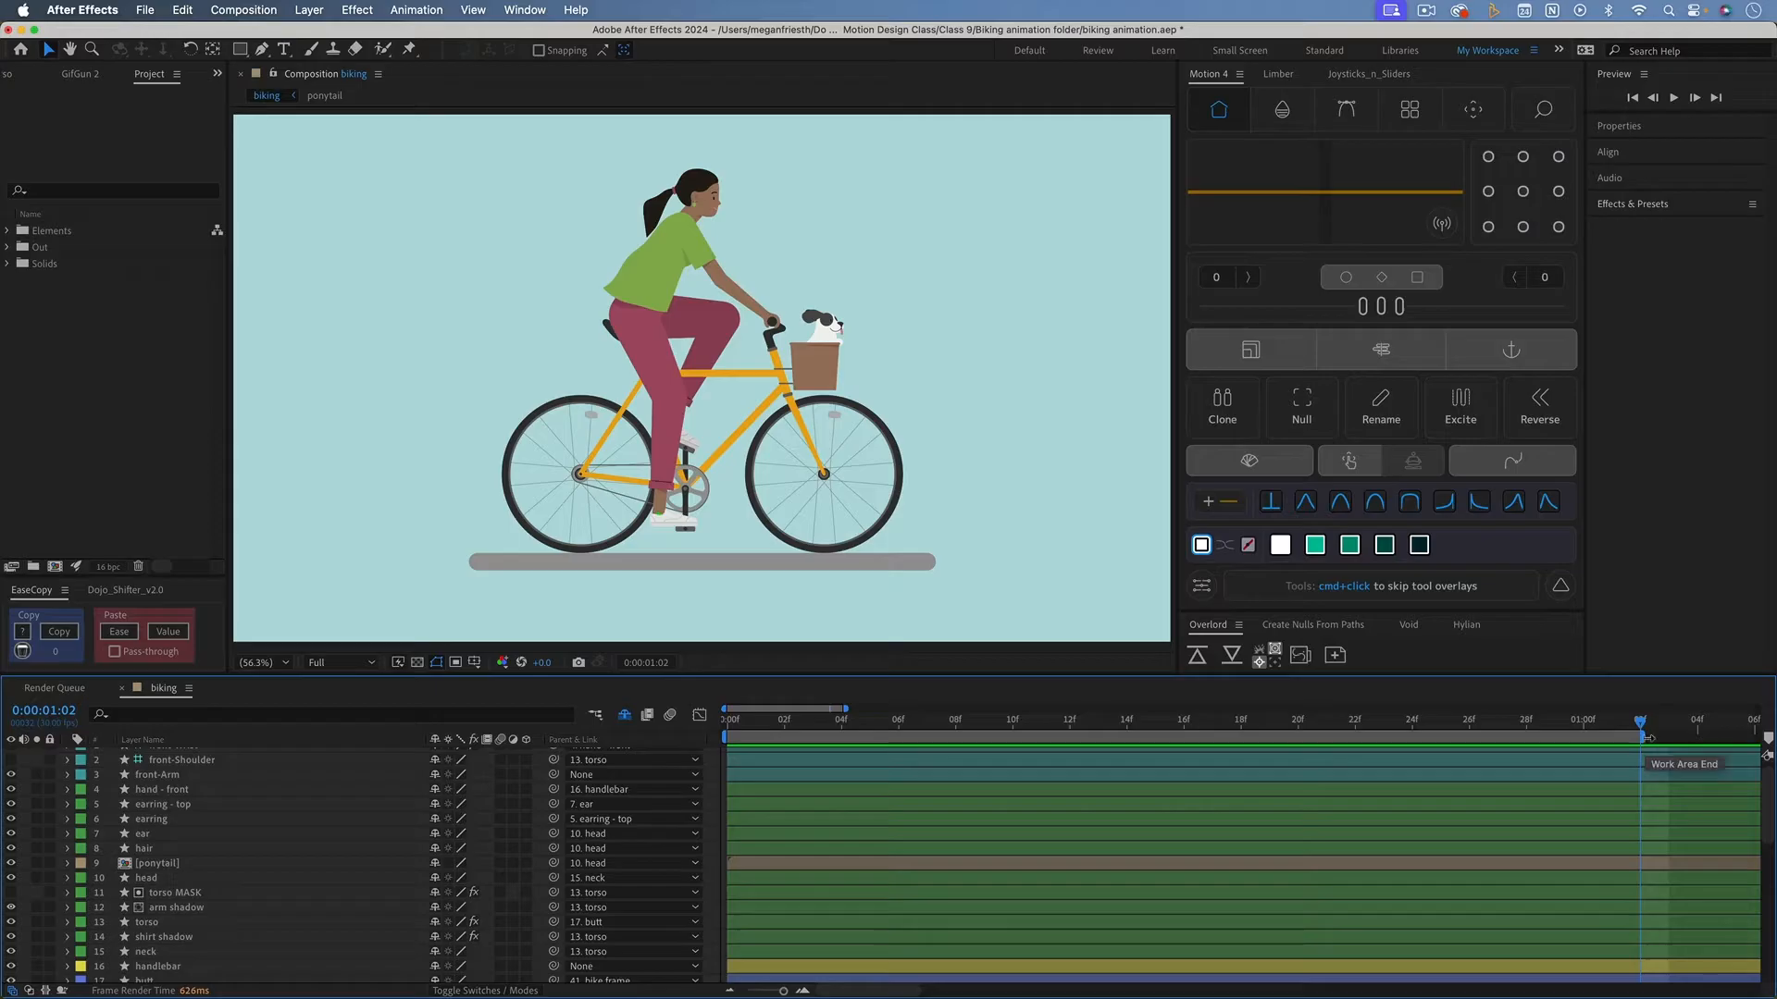
mouse_move(1647, 739)
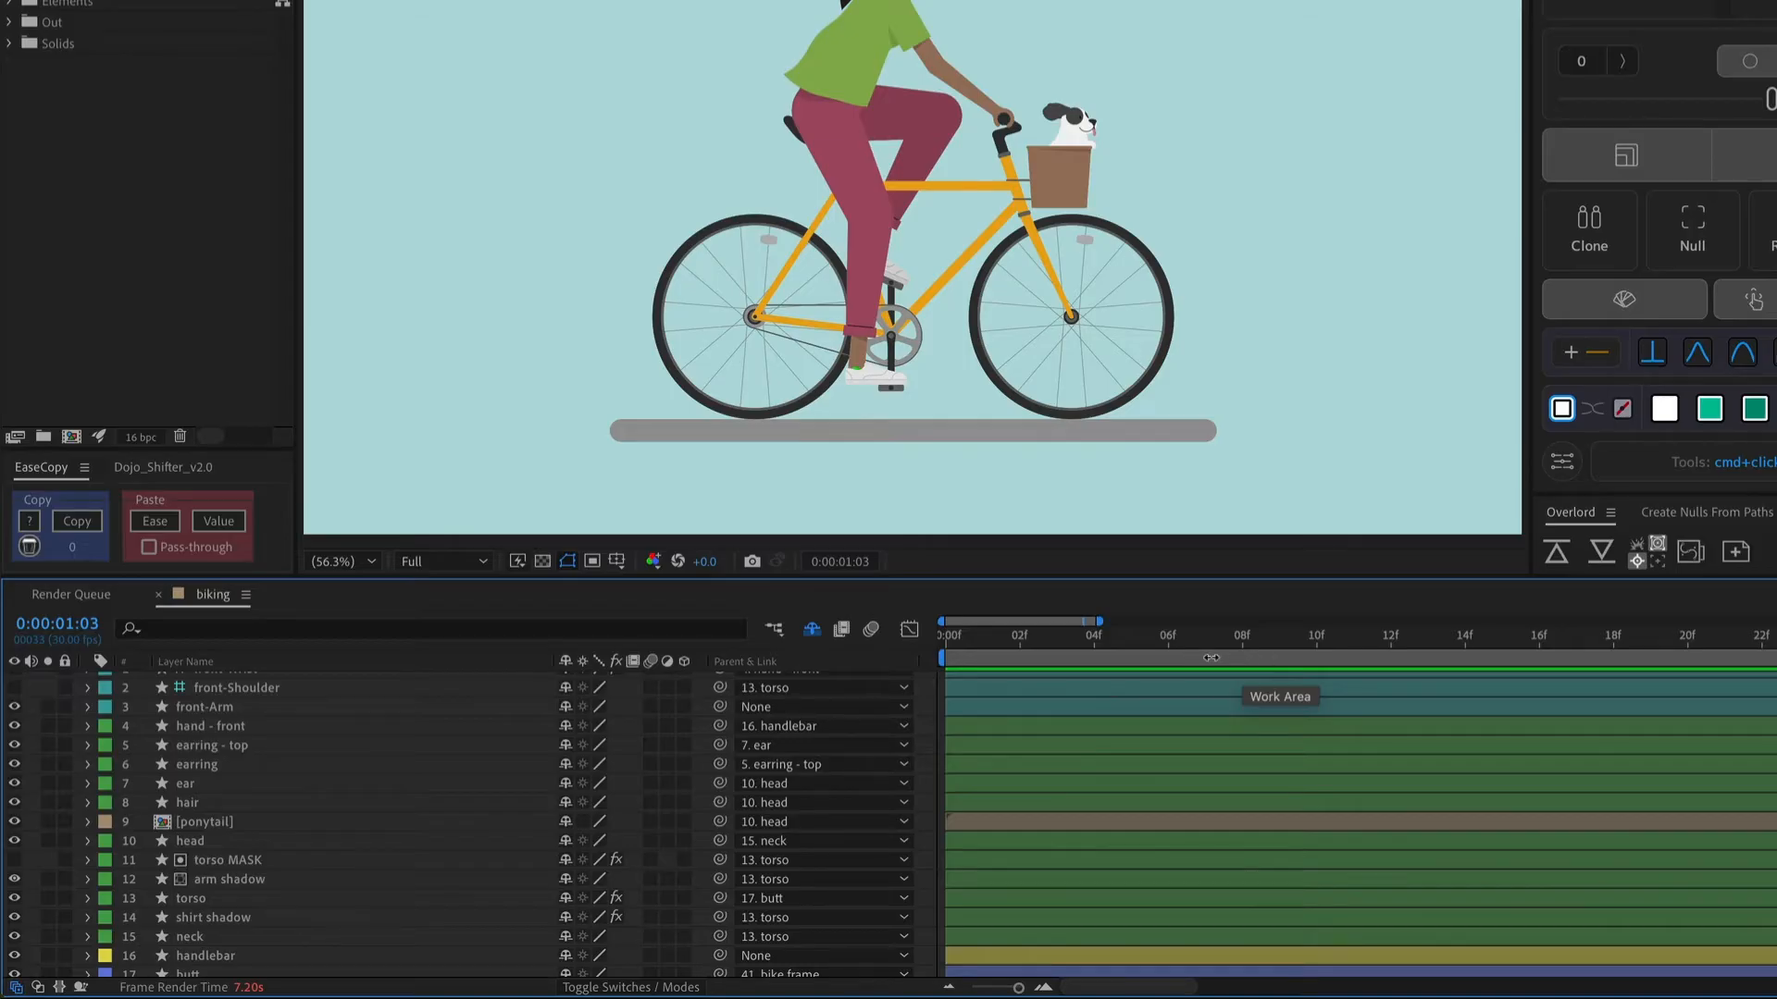
Trim the biking comp to its work area and verify the 1:03 duration in Composition Settings.
right_click(1279, 696)
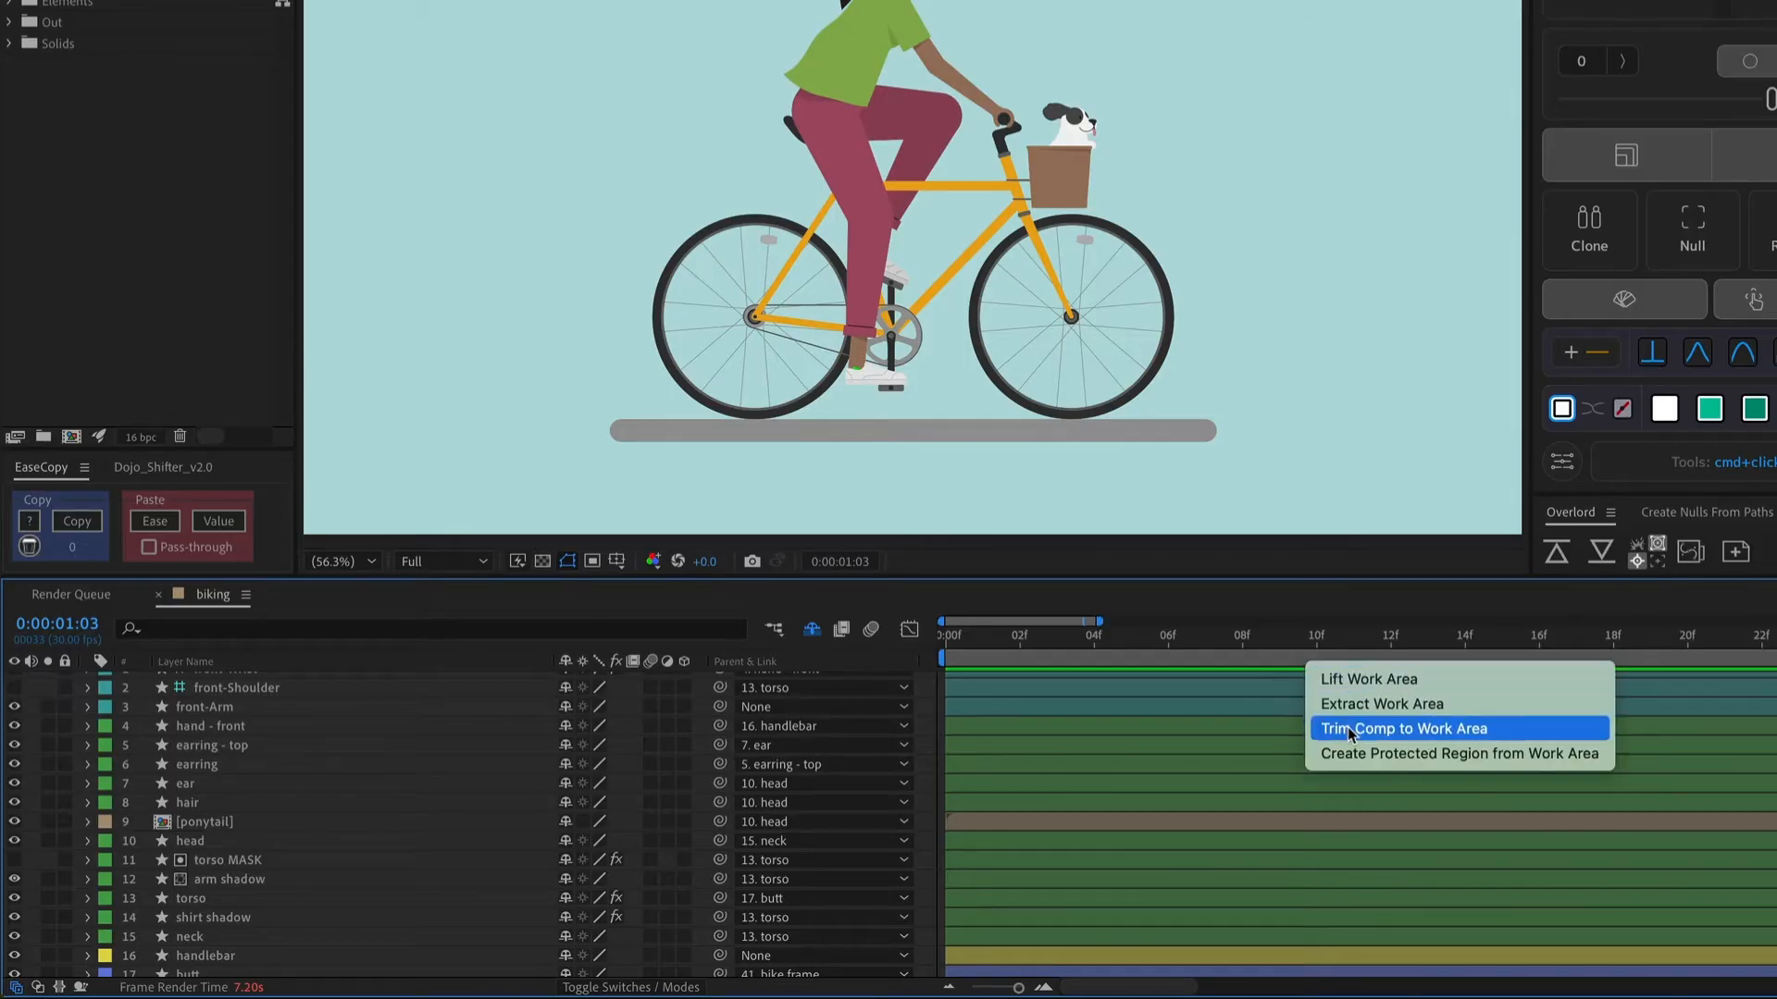
click(1401, 730)
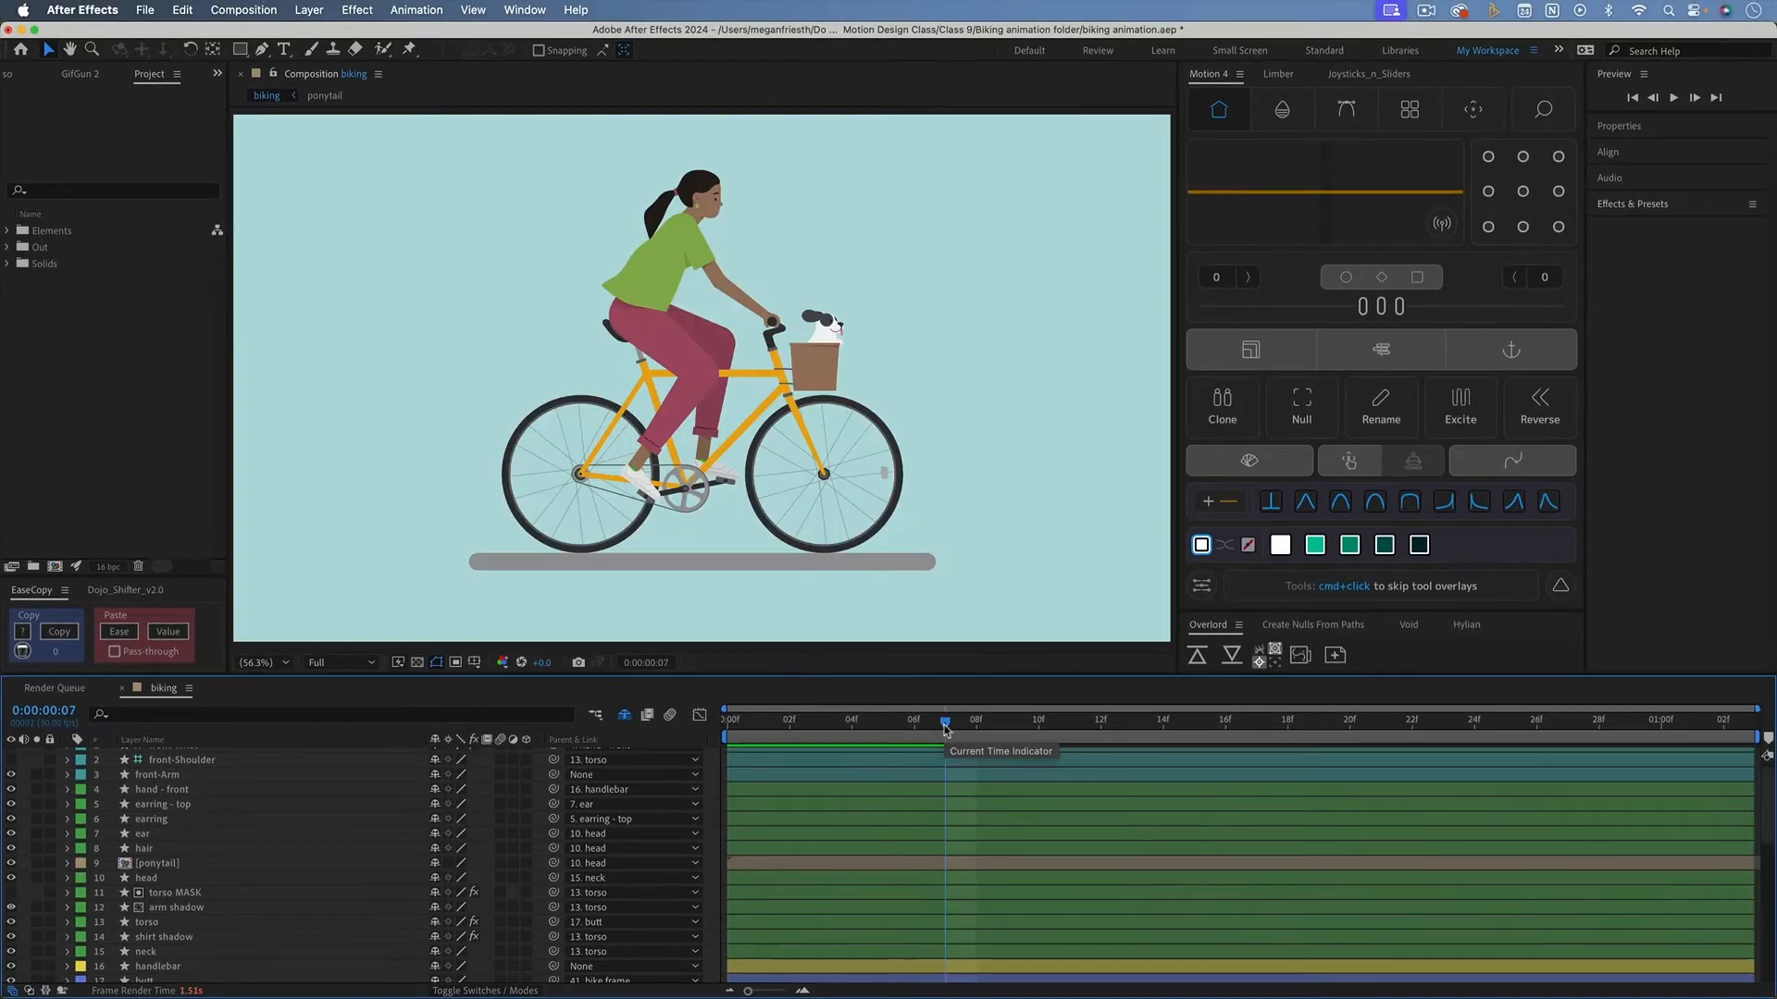
key(cmd+k)
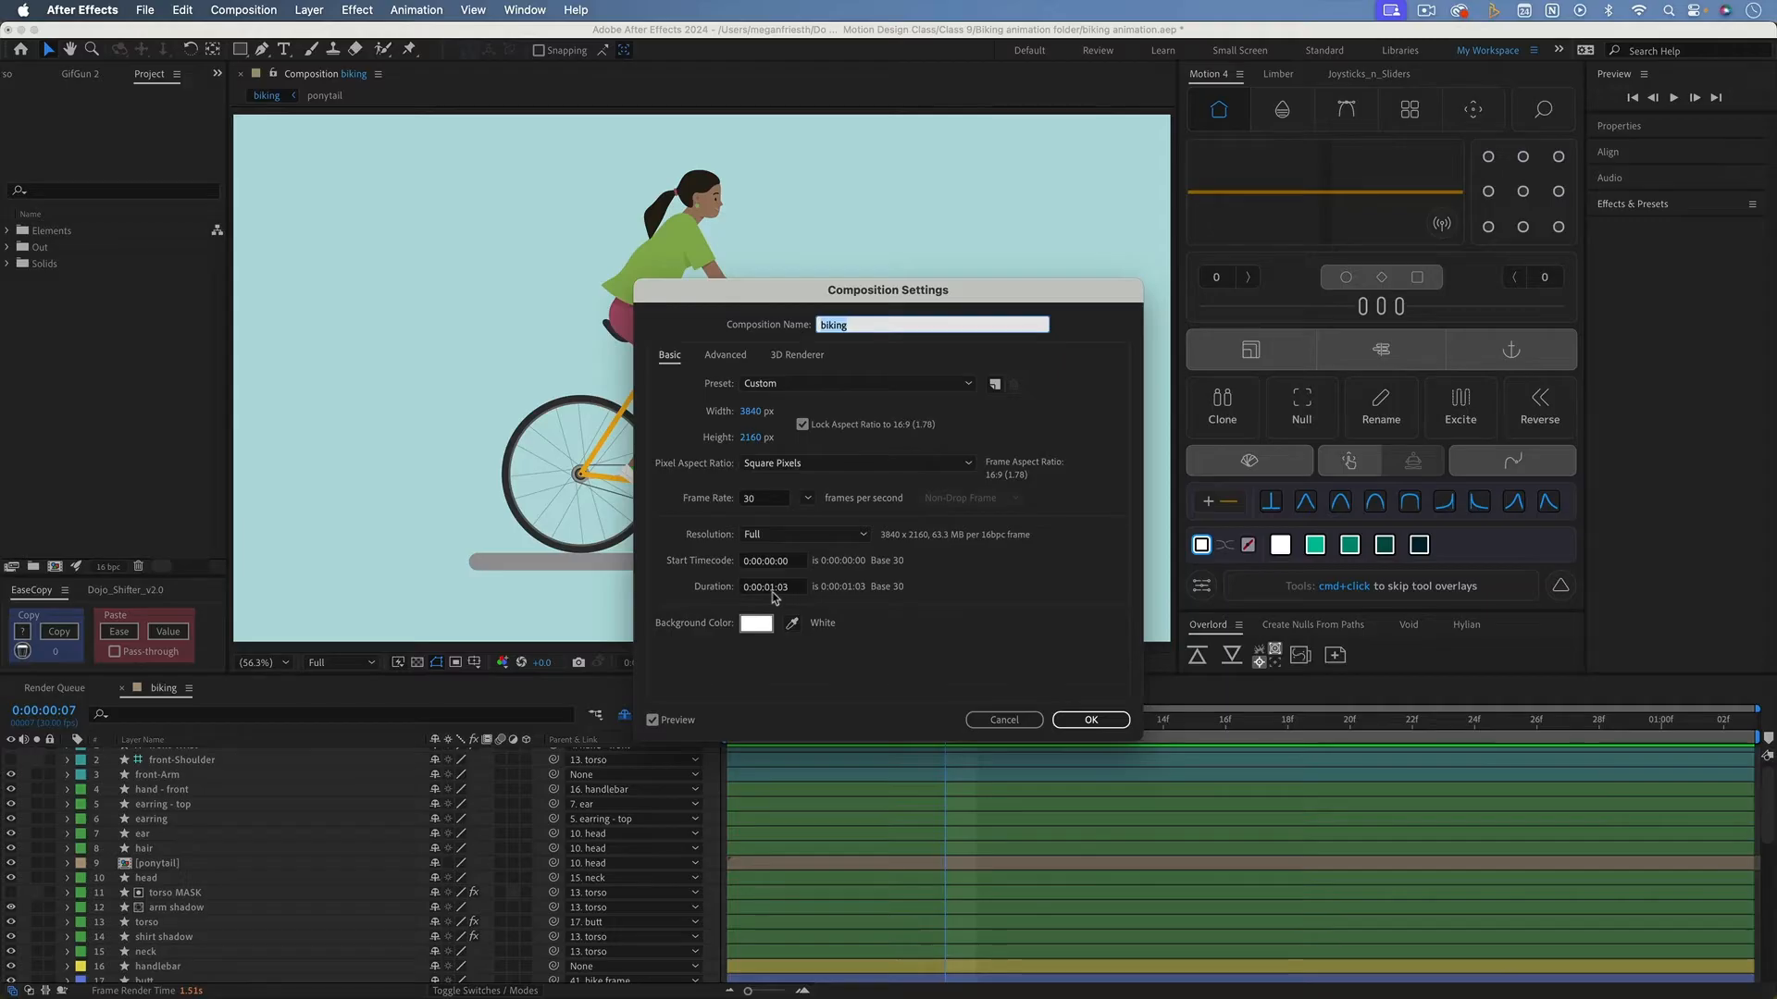
mouse_move(784, 598)
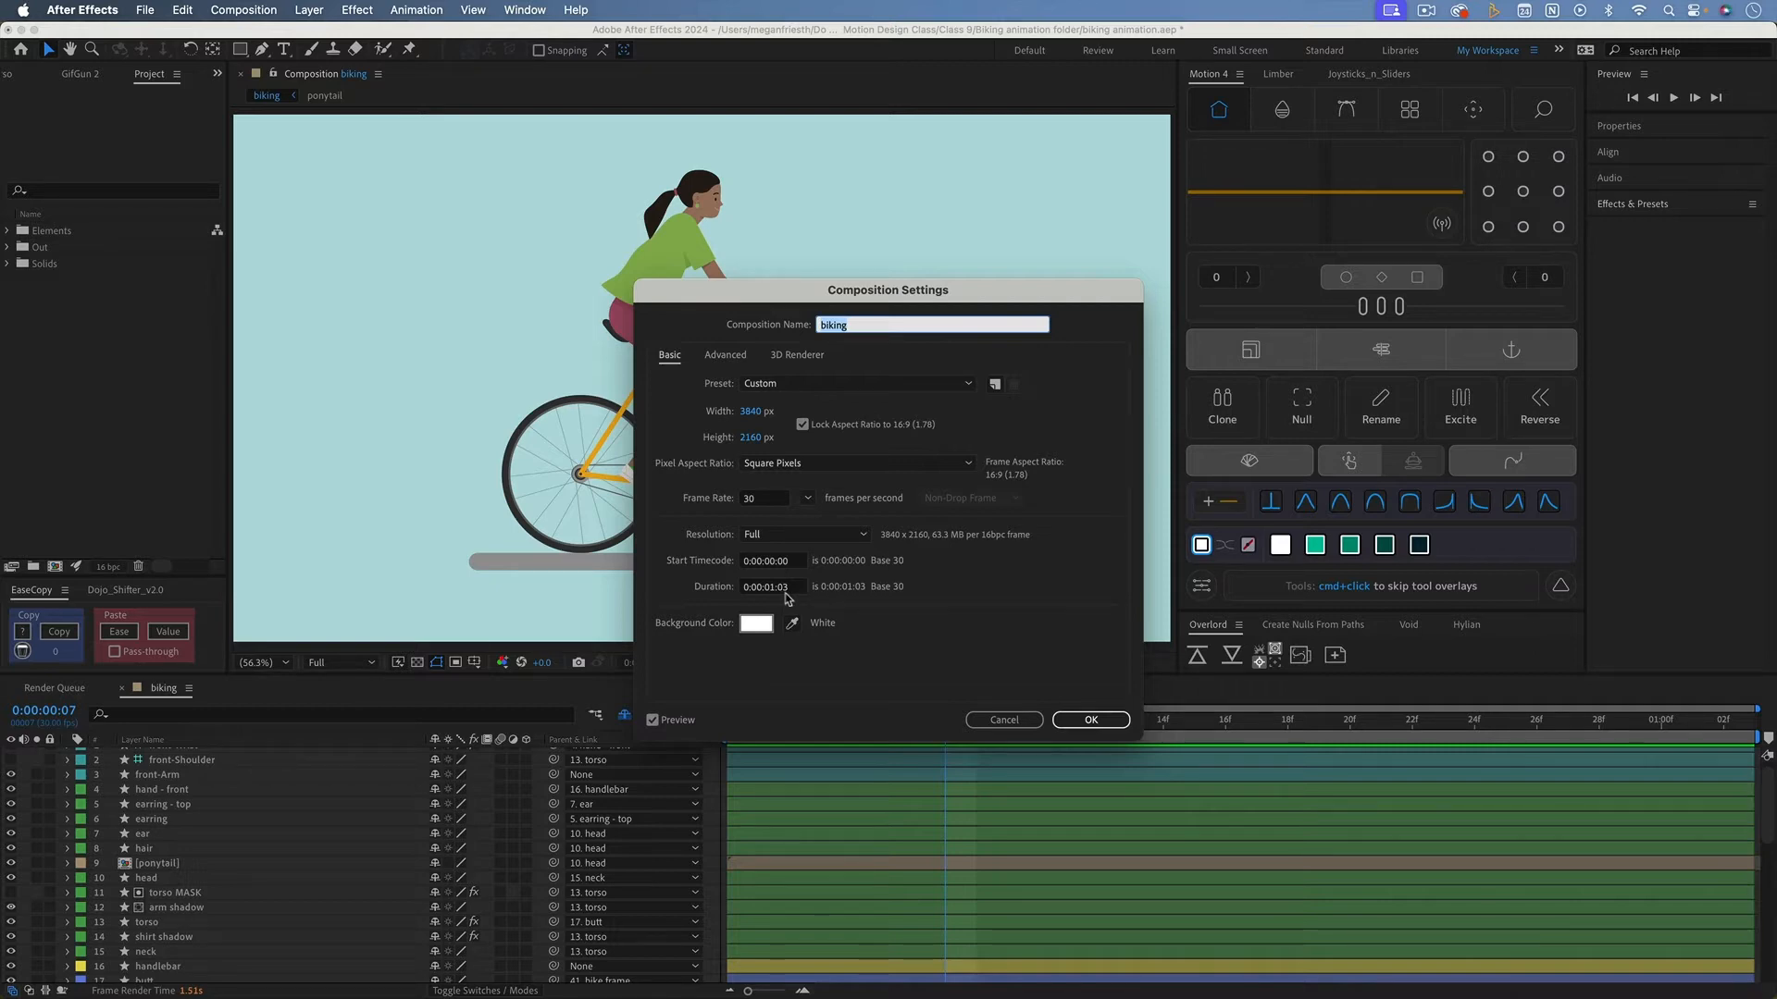
click(1088, 719)
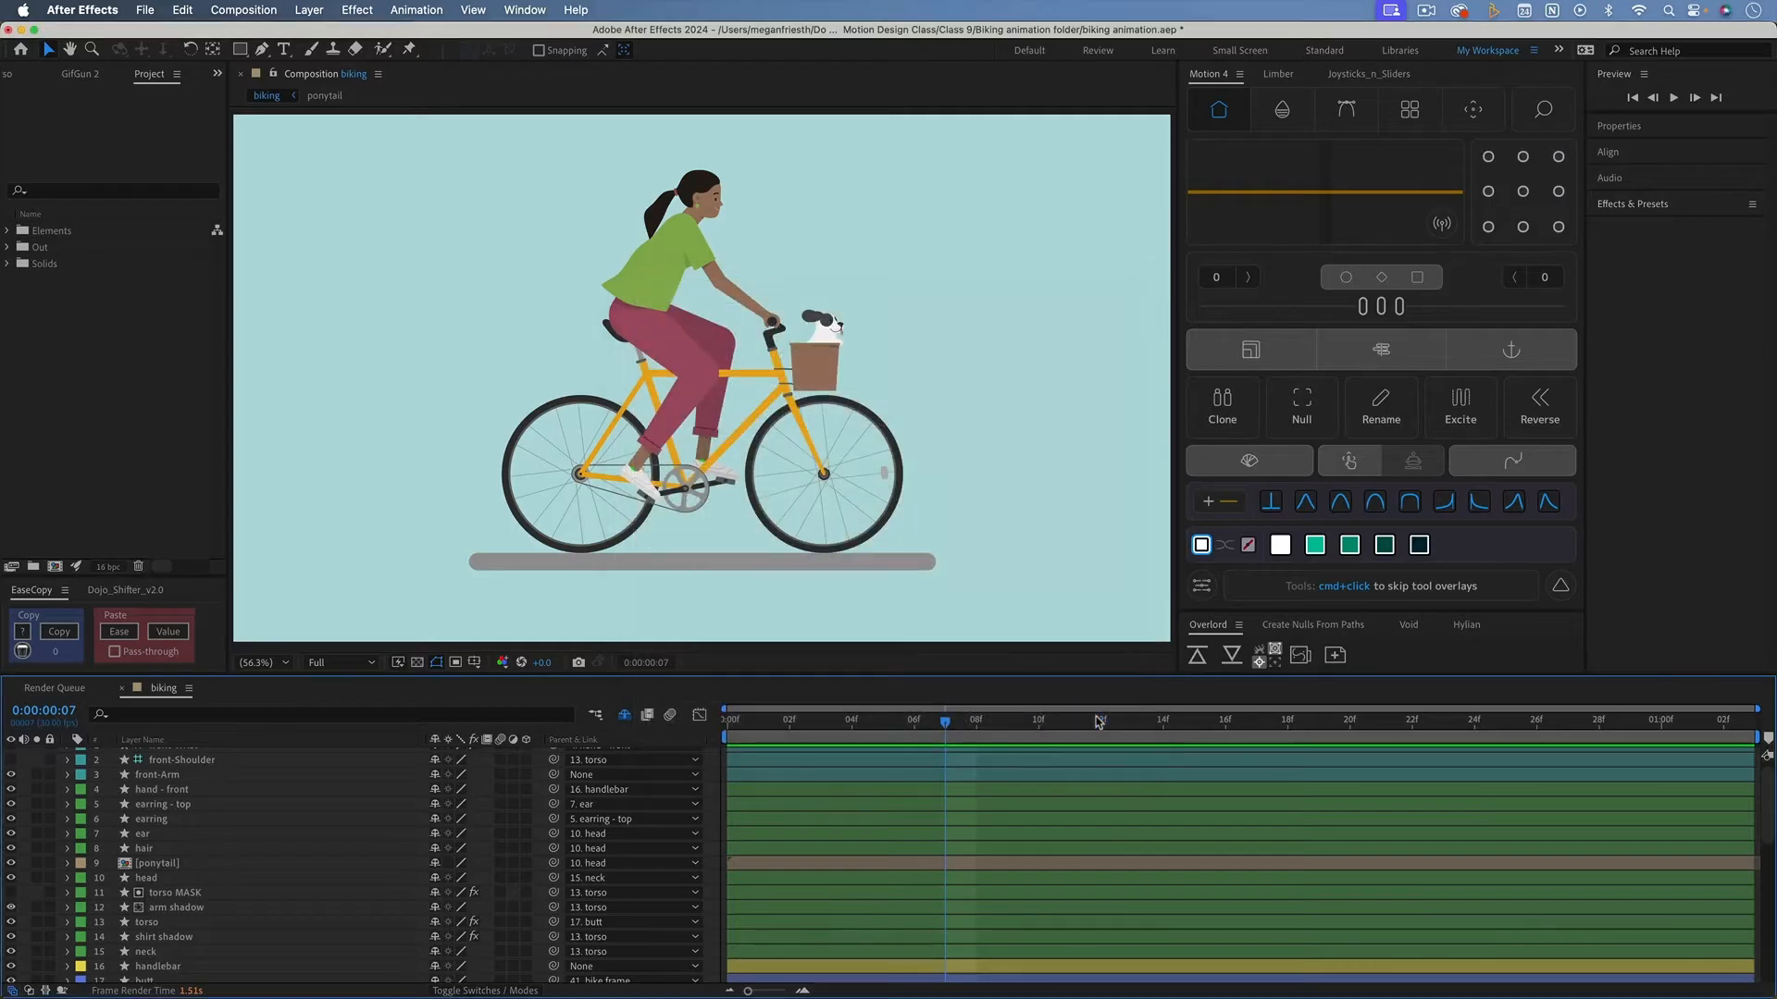
mouse_move(279, 890)
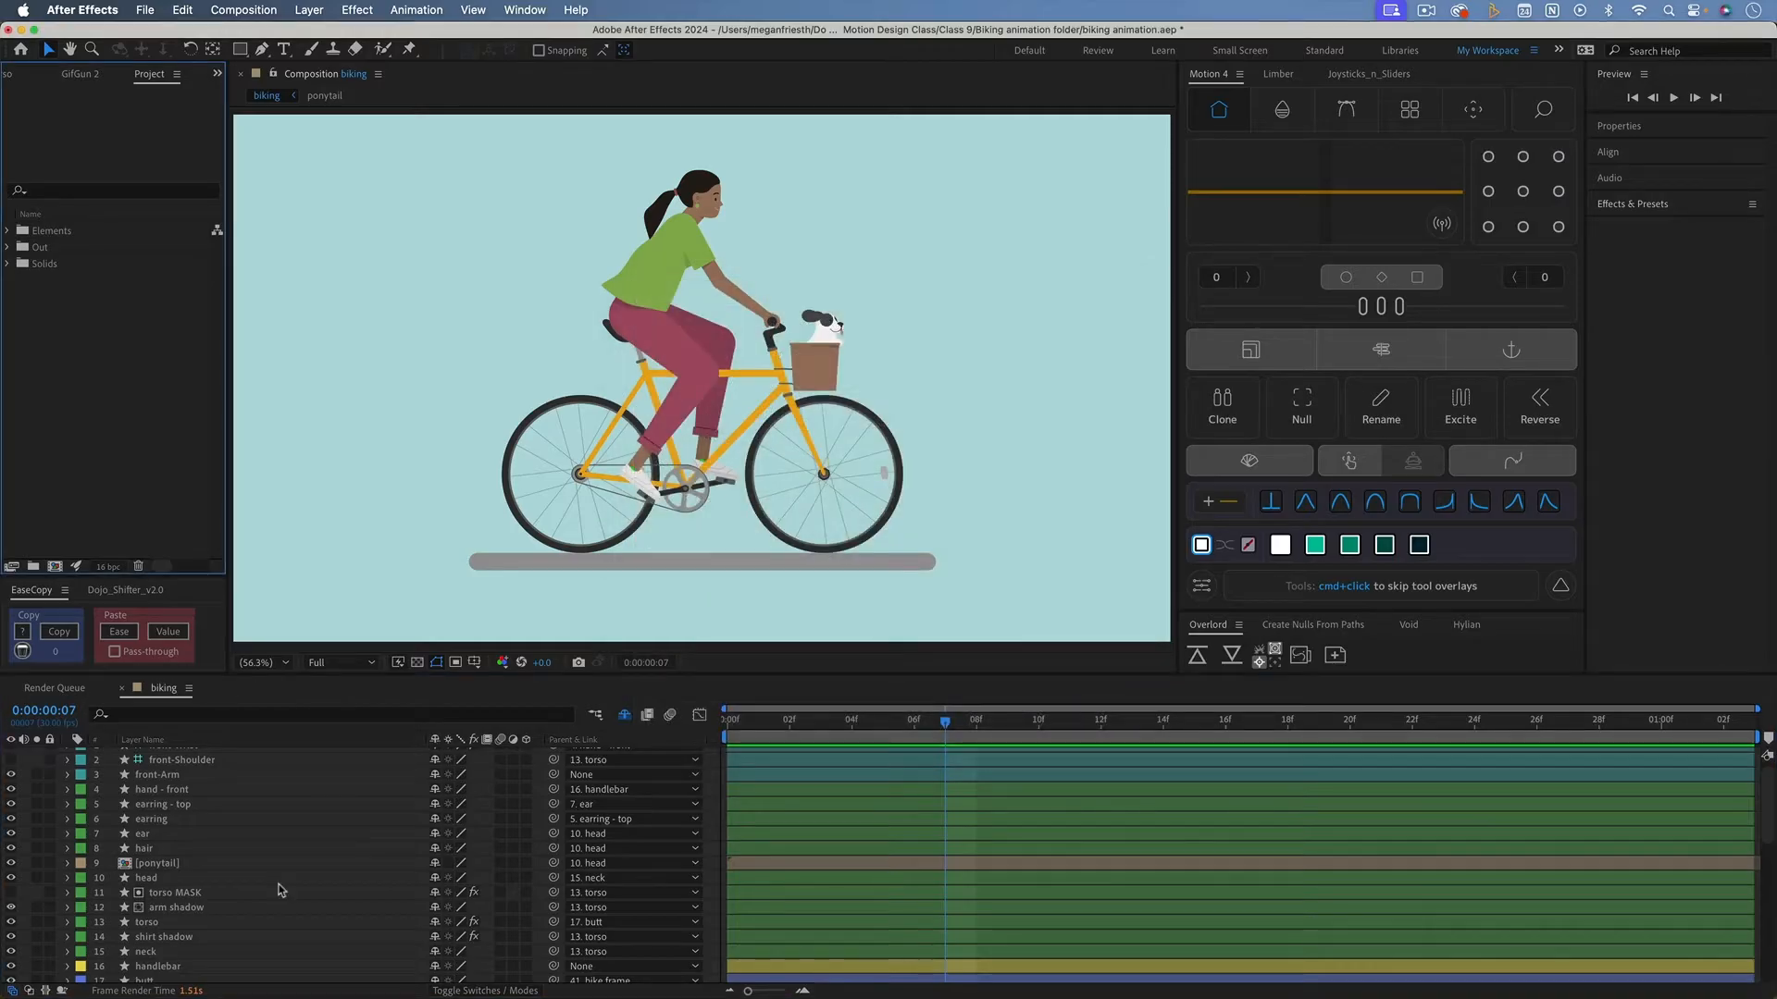
mouse_move(250, 766)
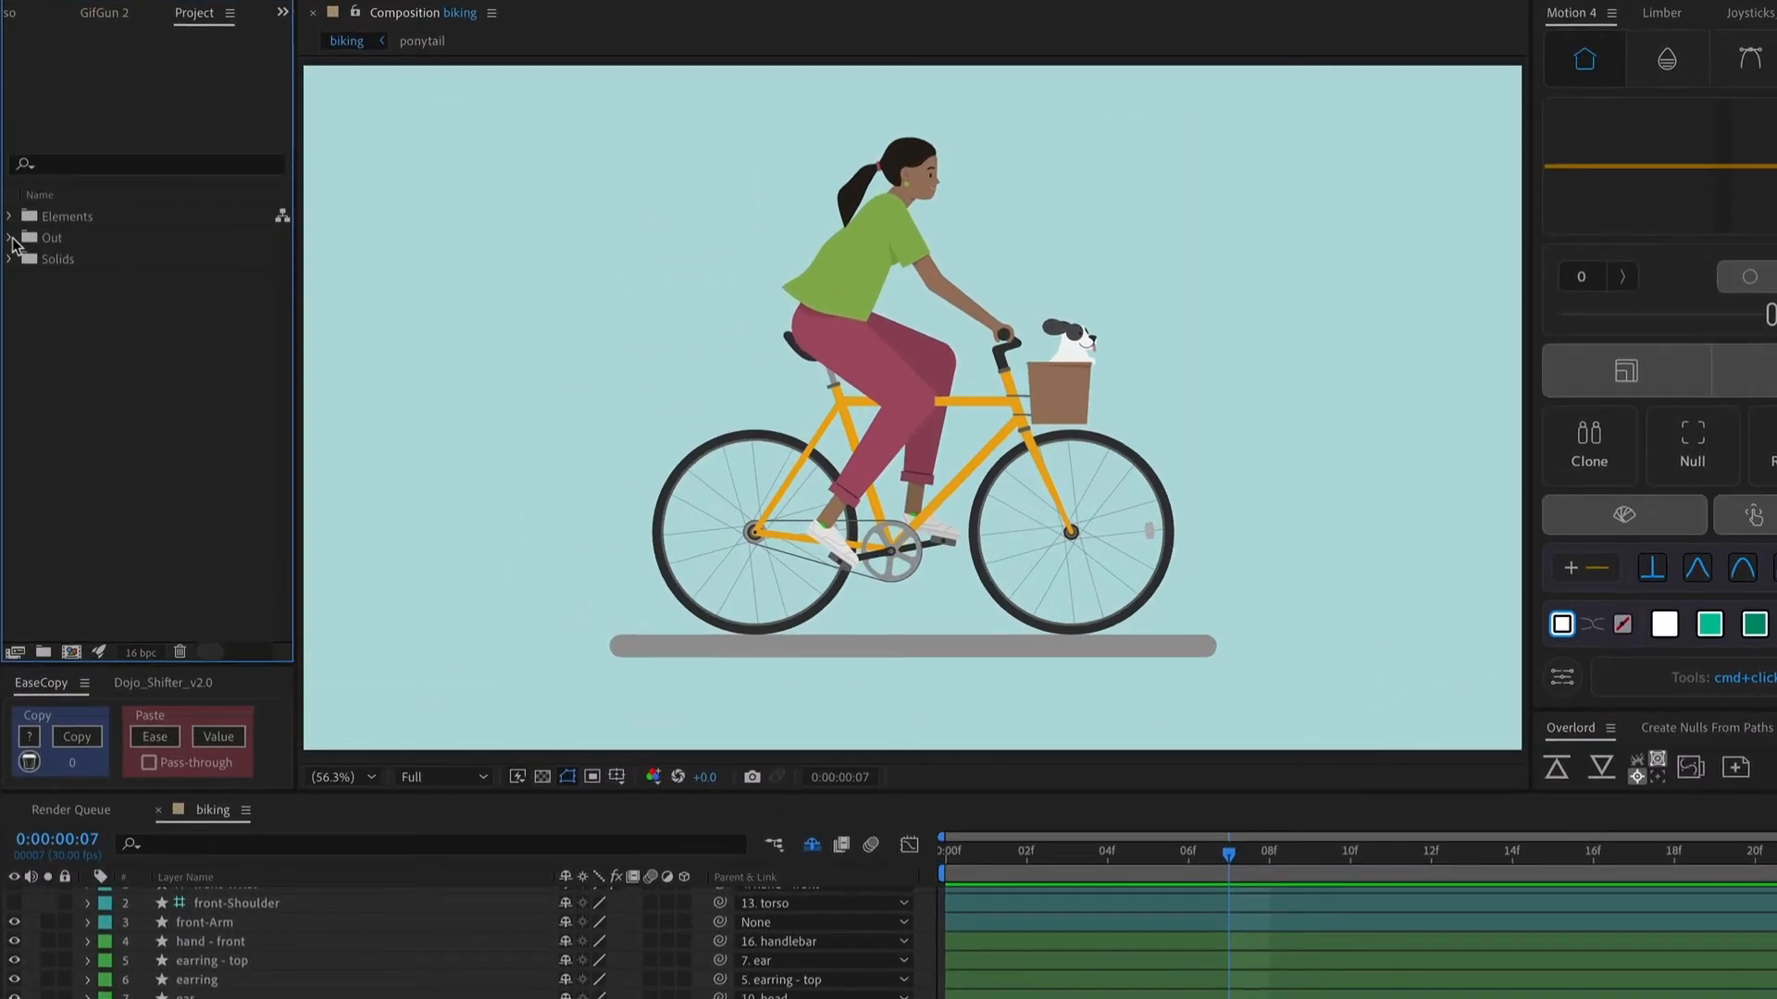
Nest the biking comp in a new comp in the Out folder and rename it 'biking loop'.
click(9, 237)
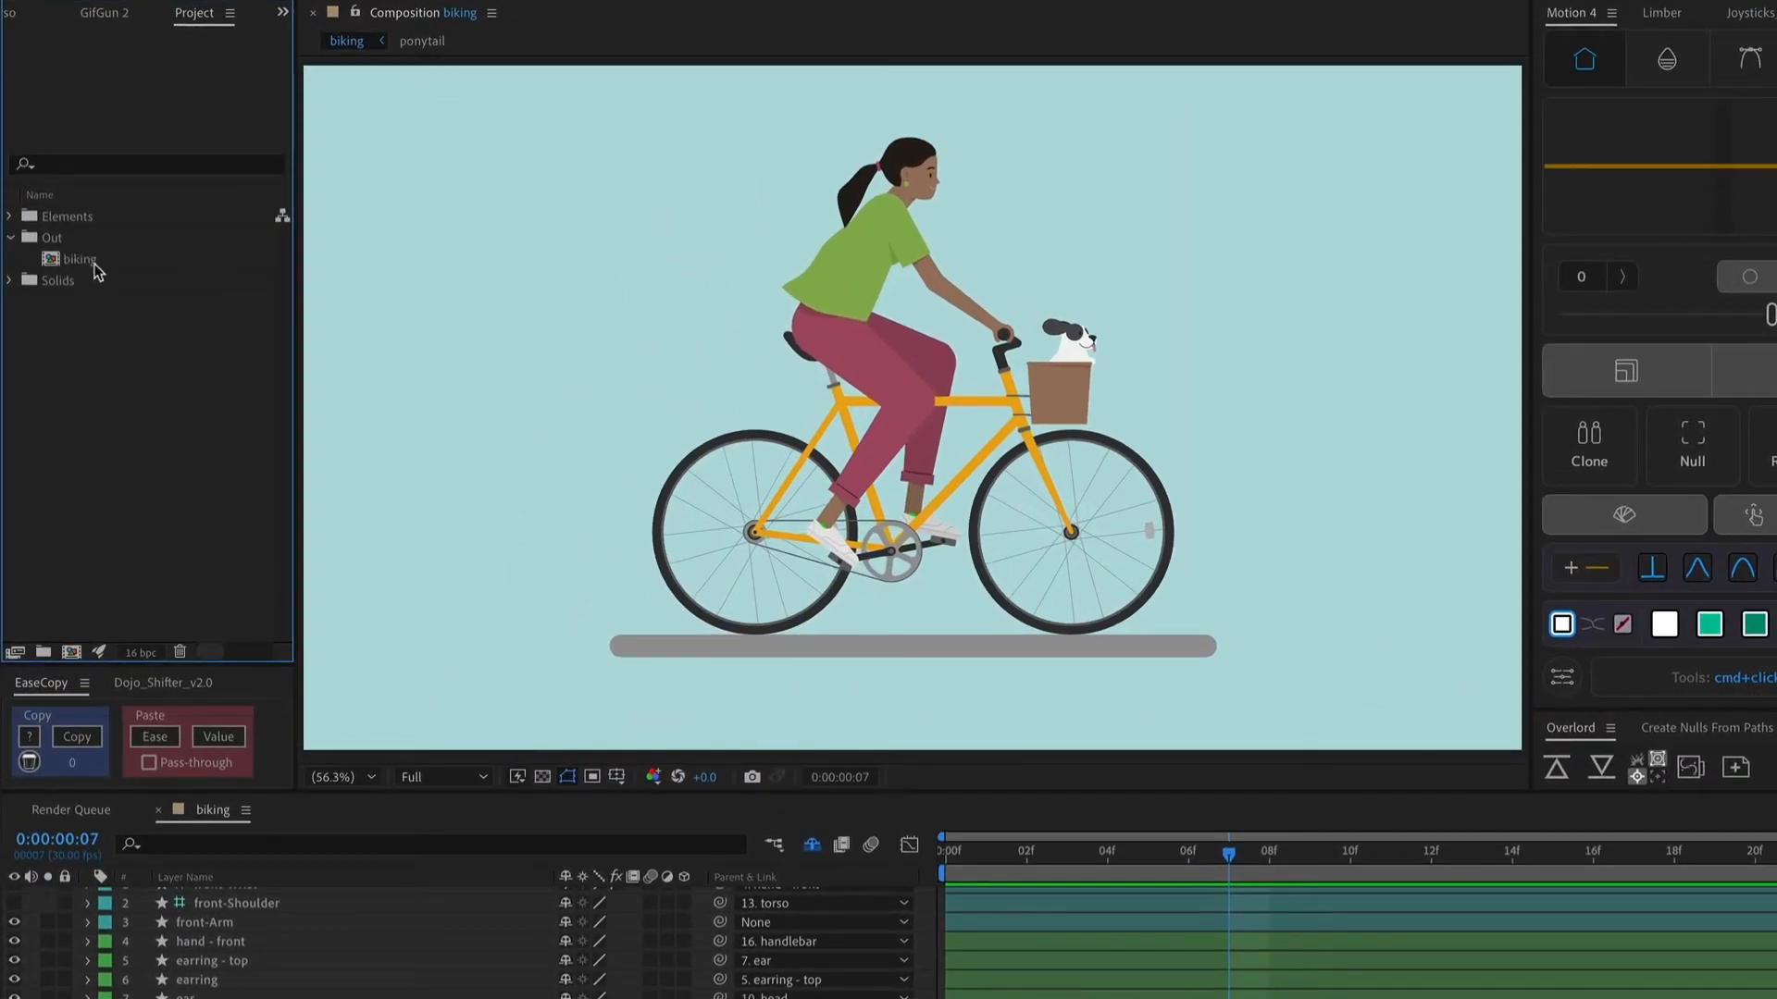
click(80, 259)
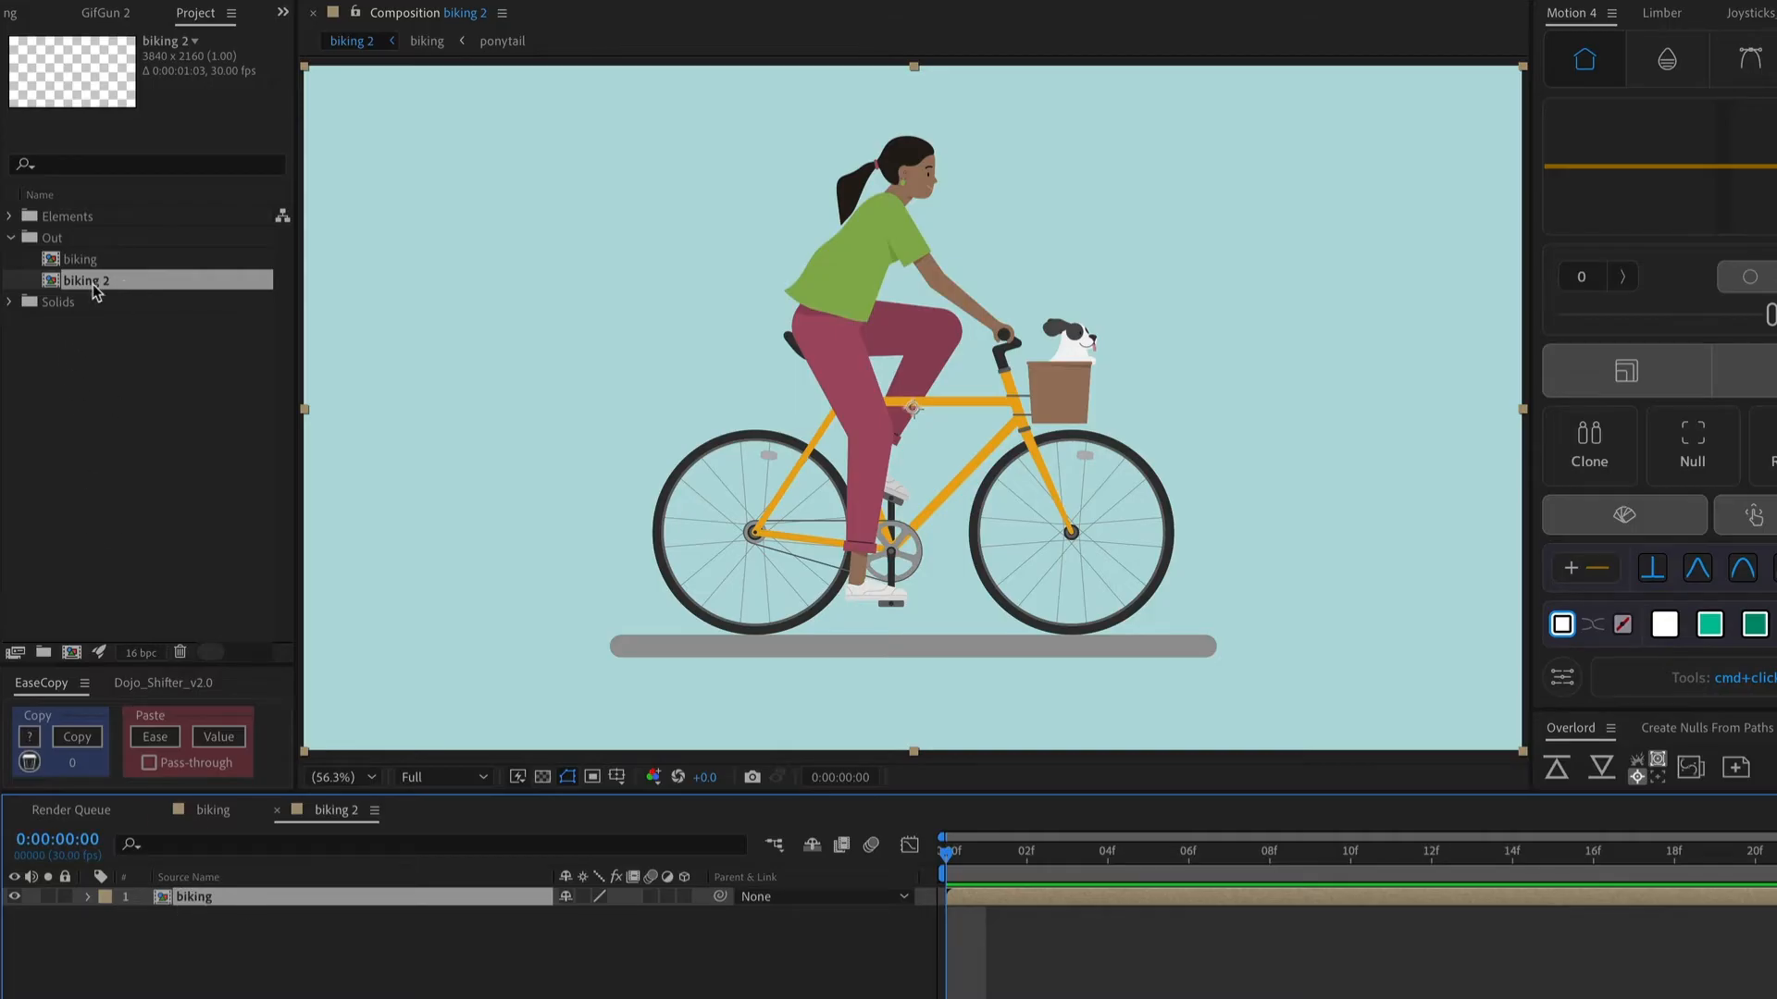
double_click(89, 279)
text(loop)
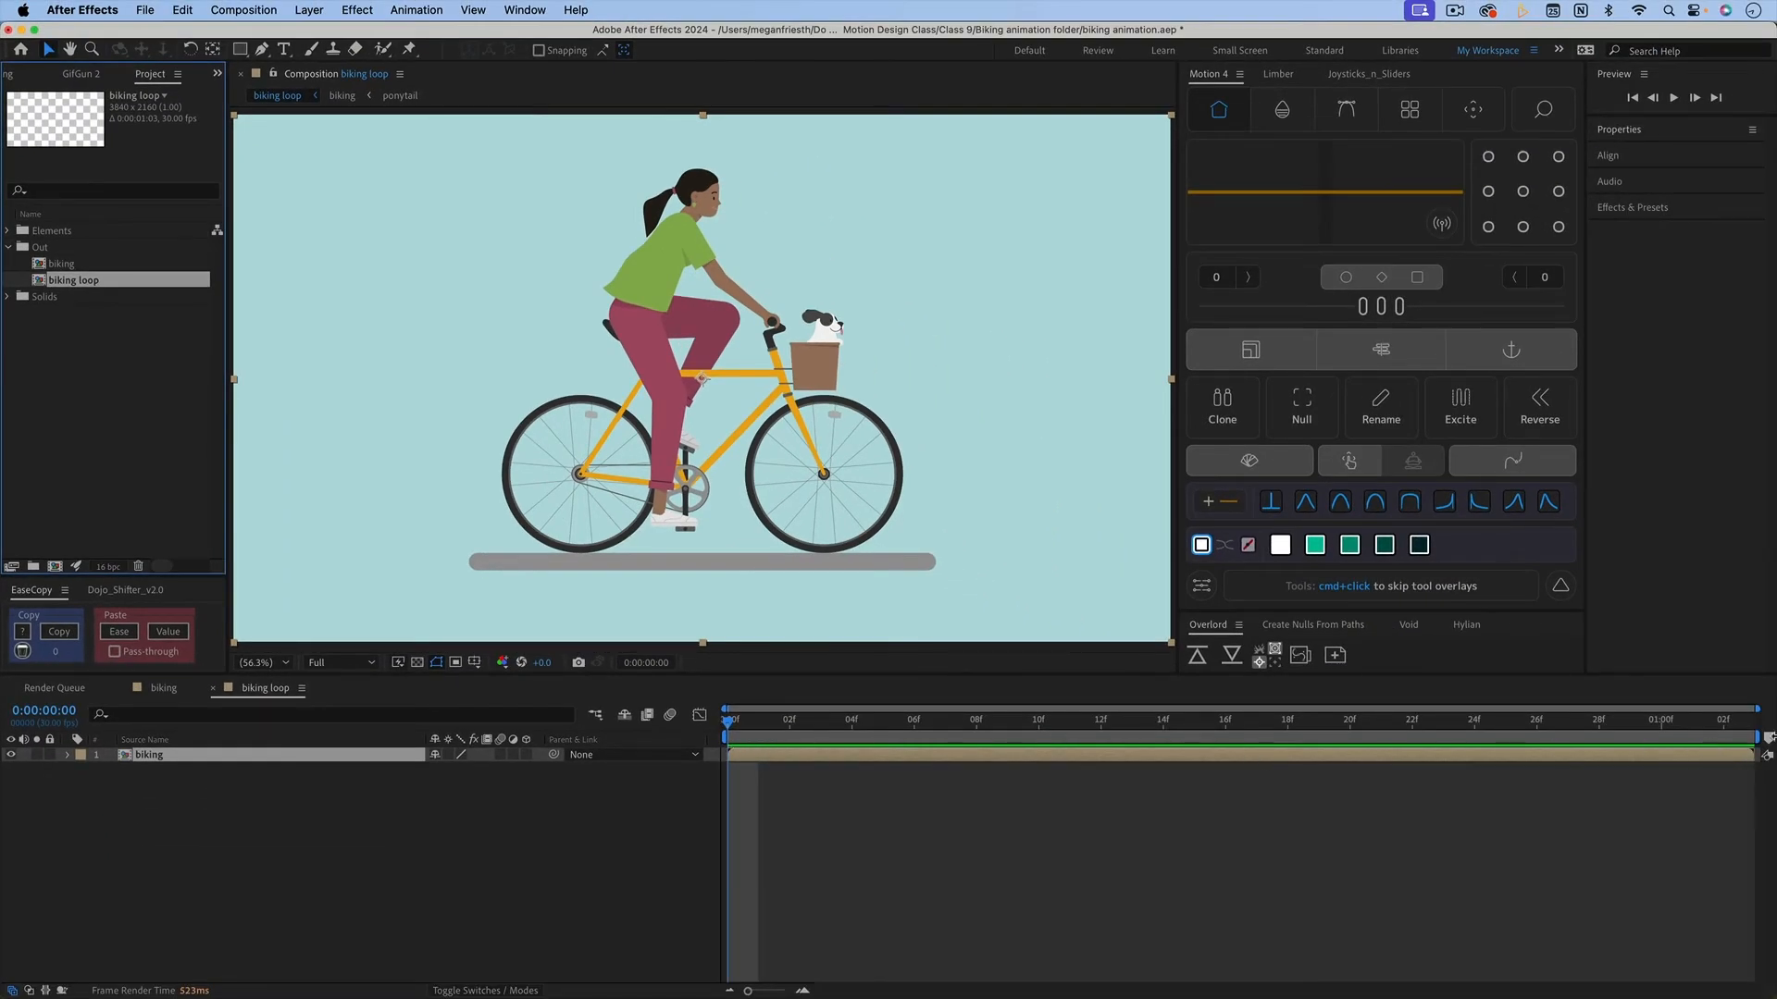
mouse_move(1545, 792)
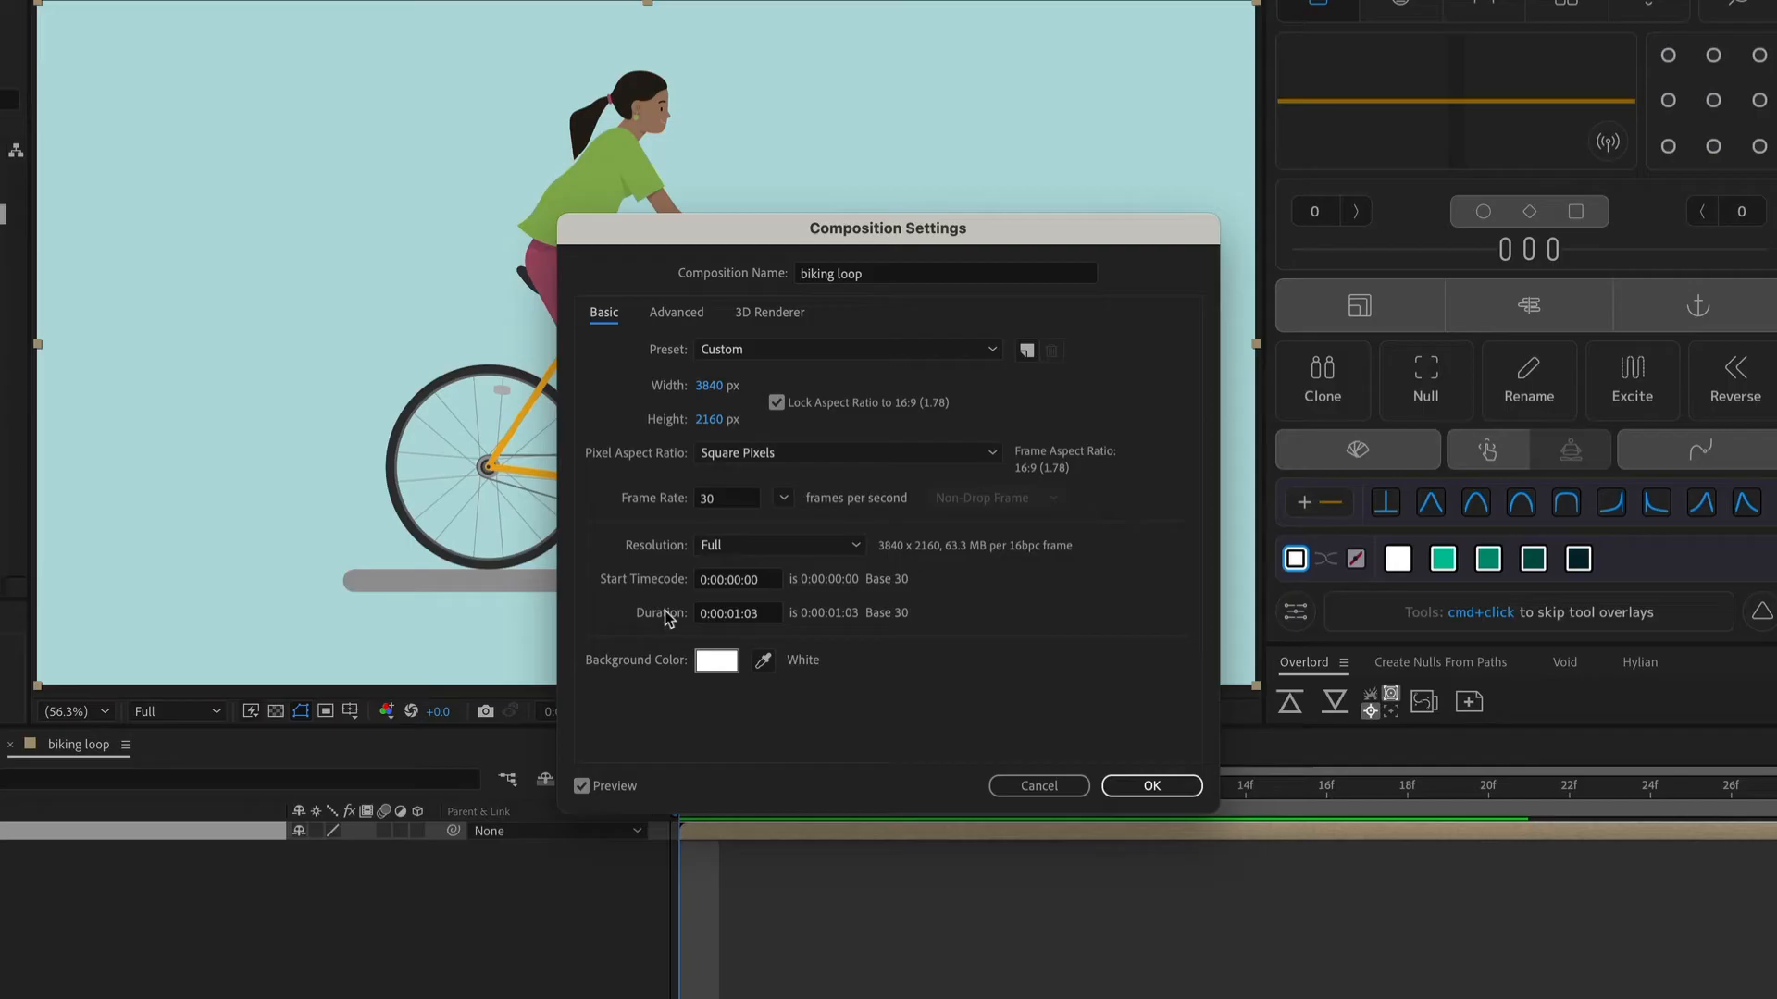
mouse_move(744, 631)
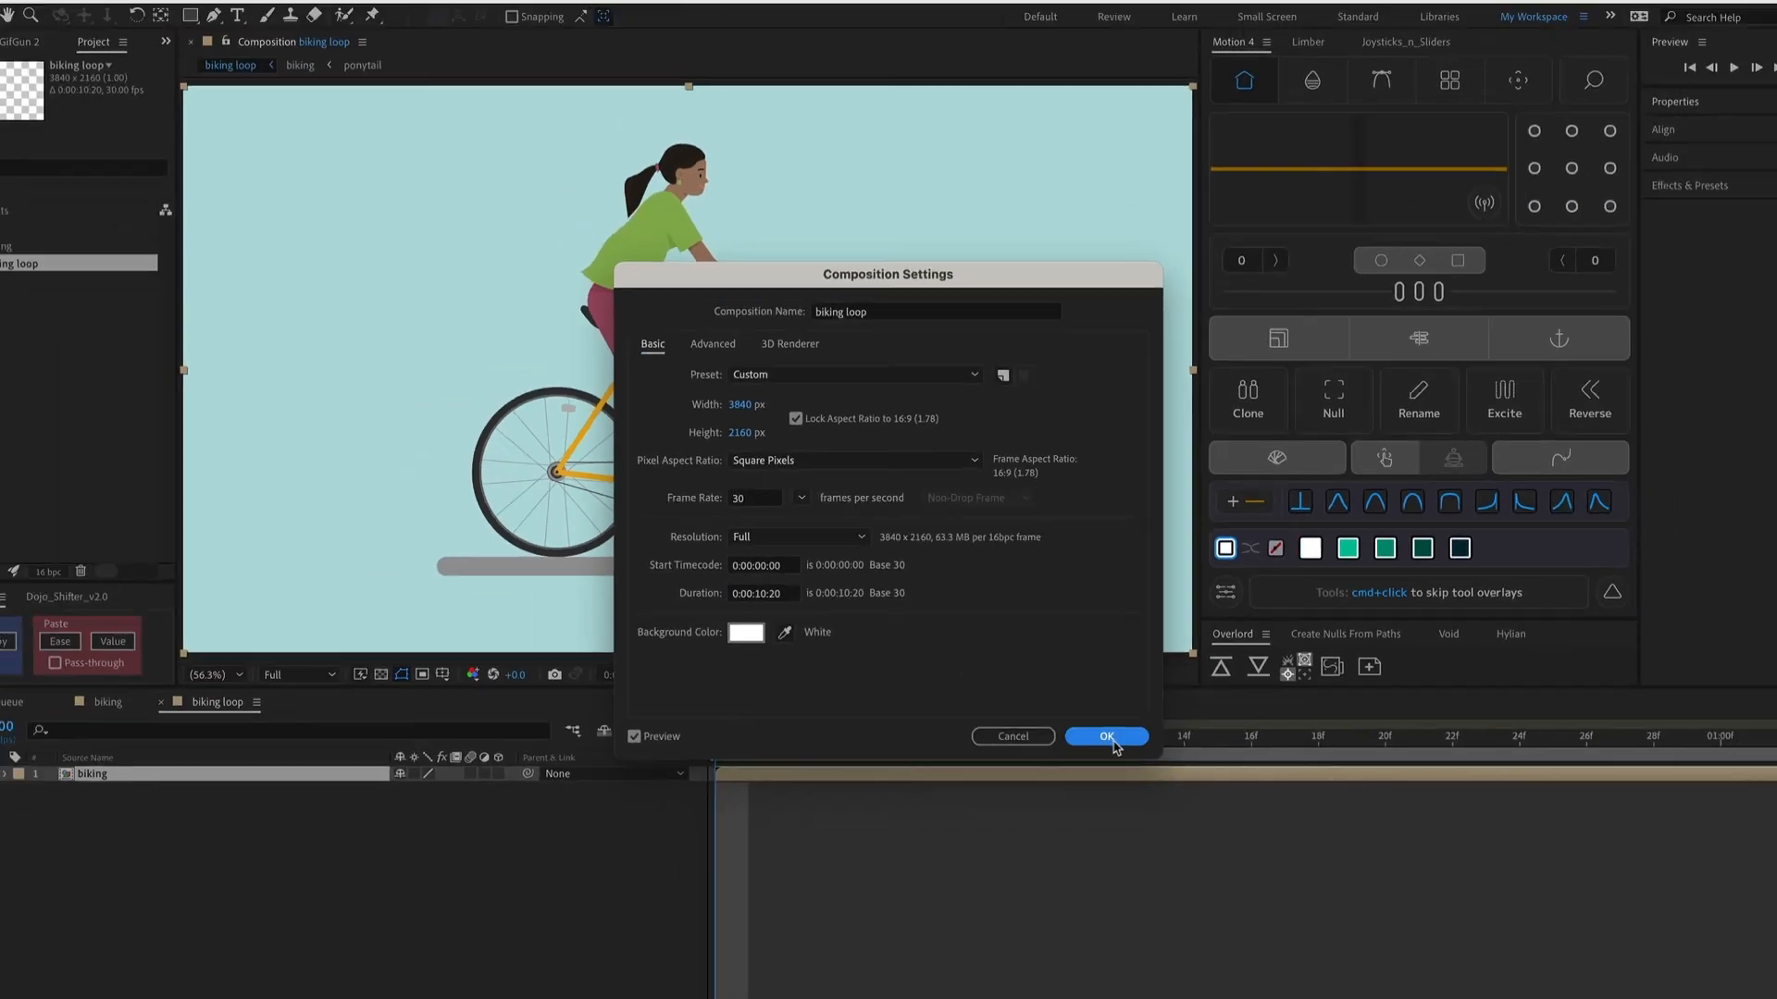
Set the biking loop comp duration to 0:00:10:20.
click(1106, 736)
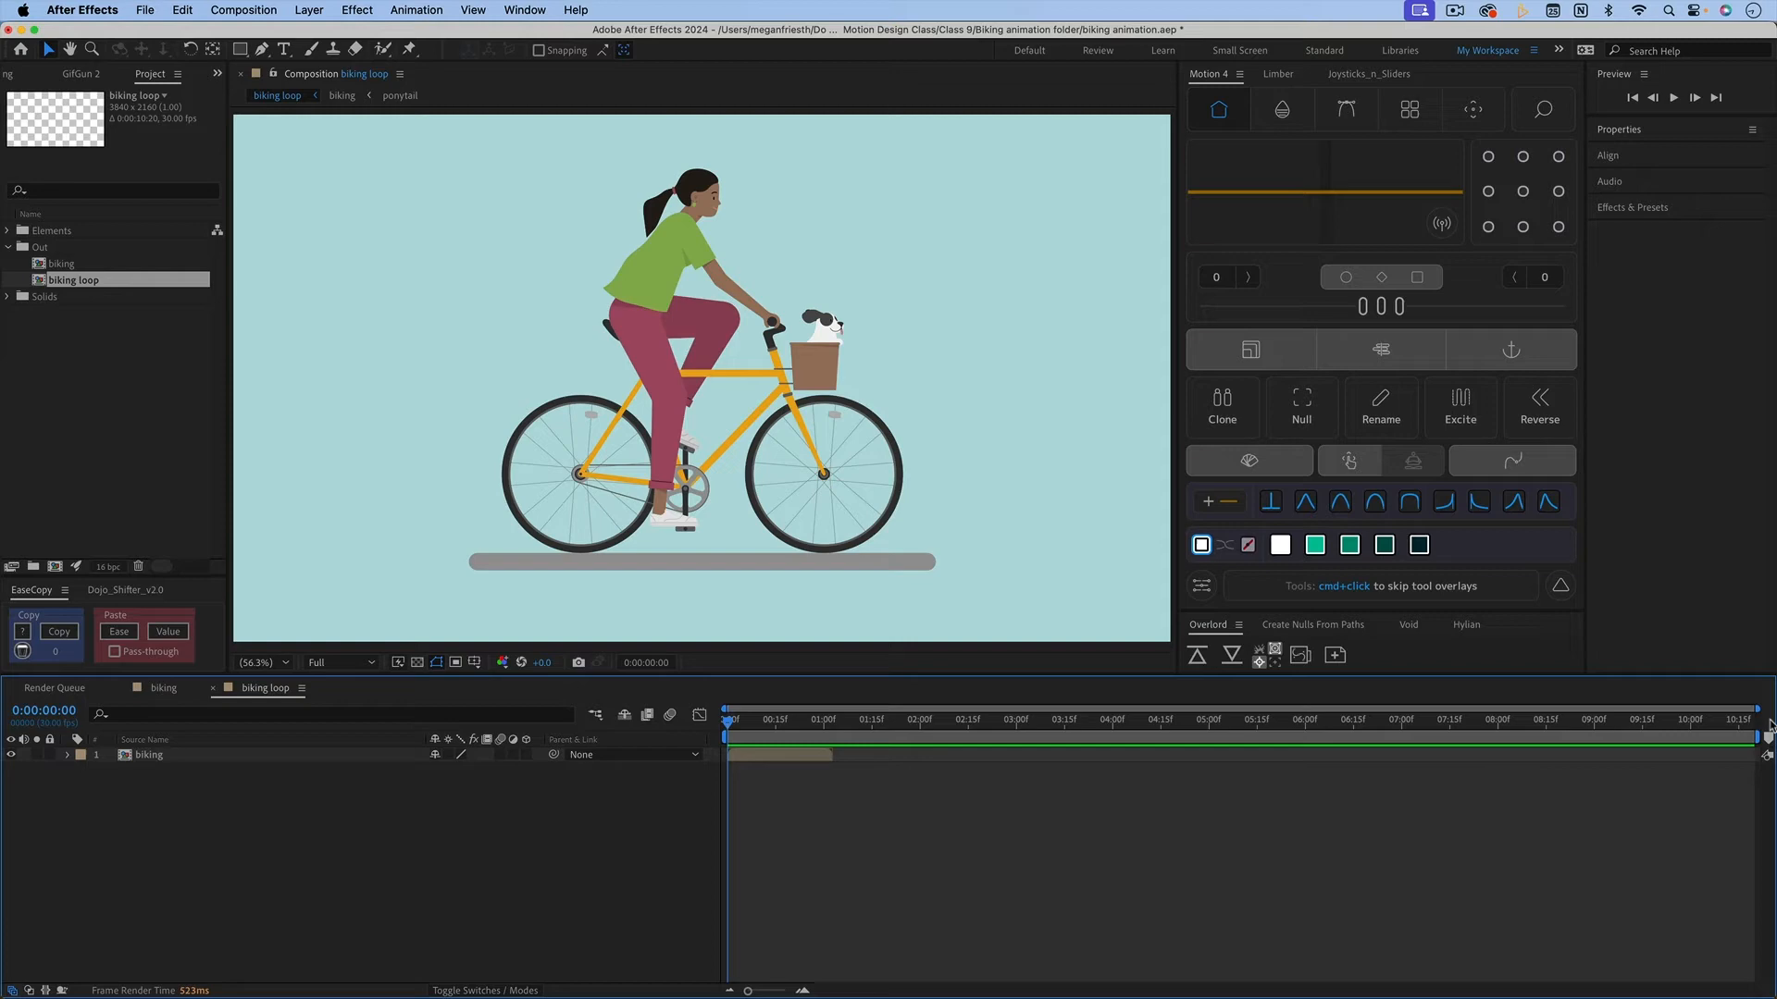
mouse_move(1264, 816)
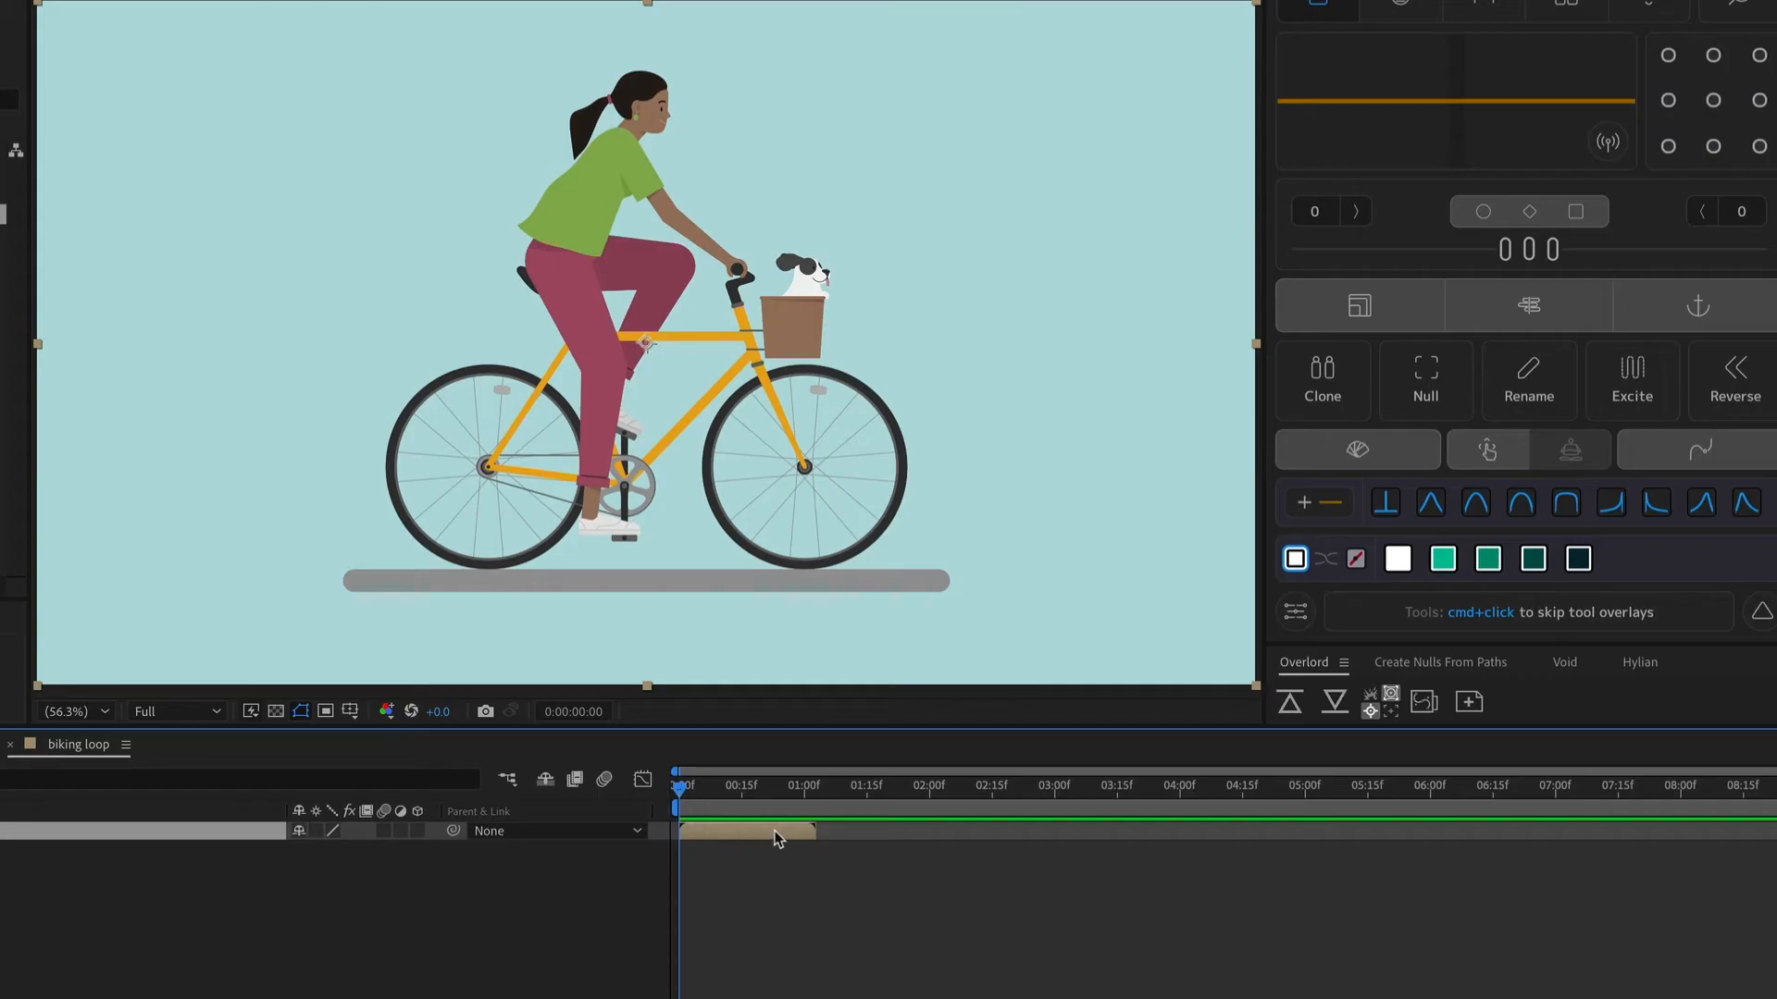
Enable time remapping on the biking layer with its last keyframe at 1:02.
right_click(779, 836)
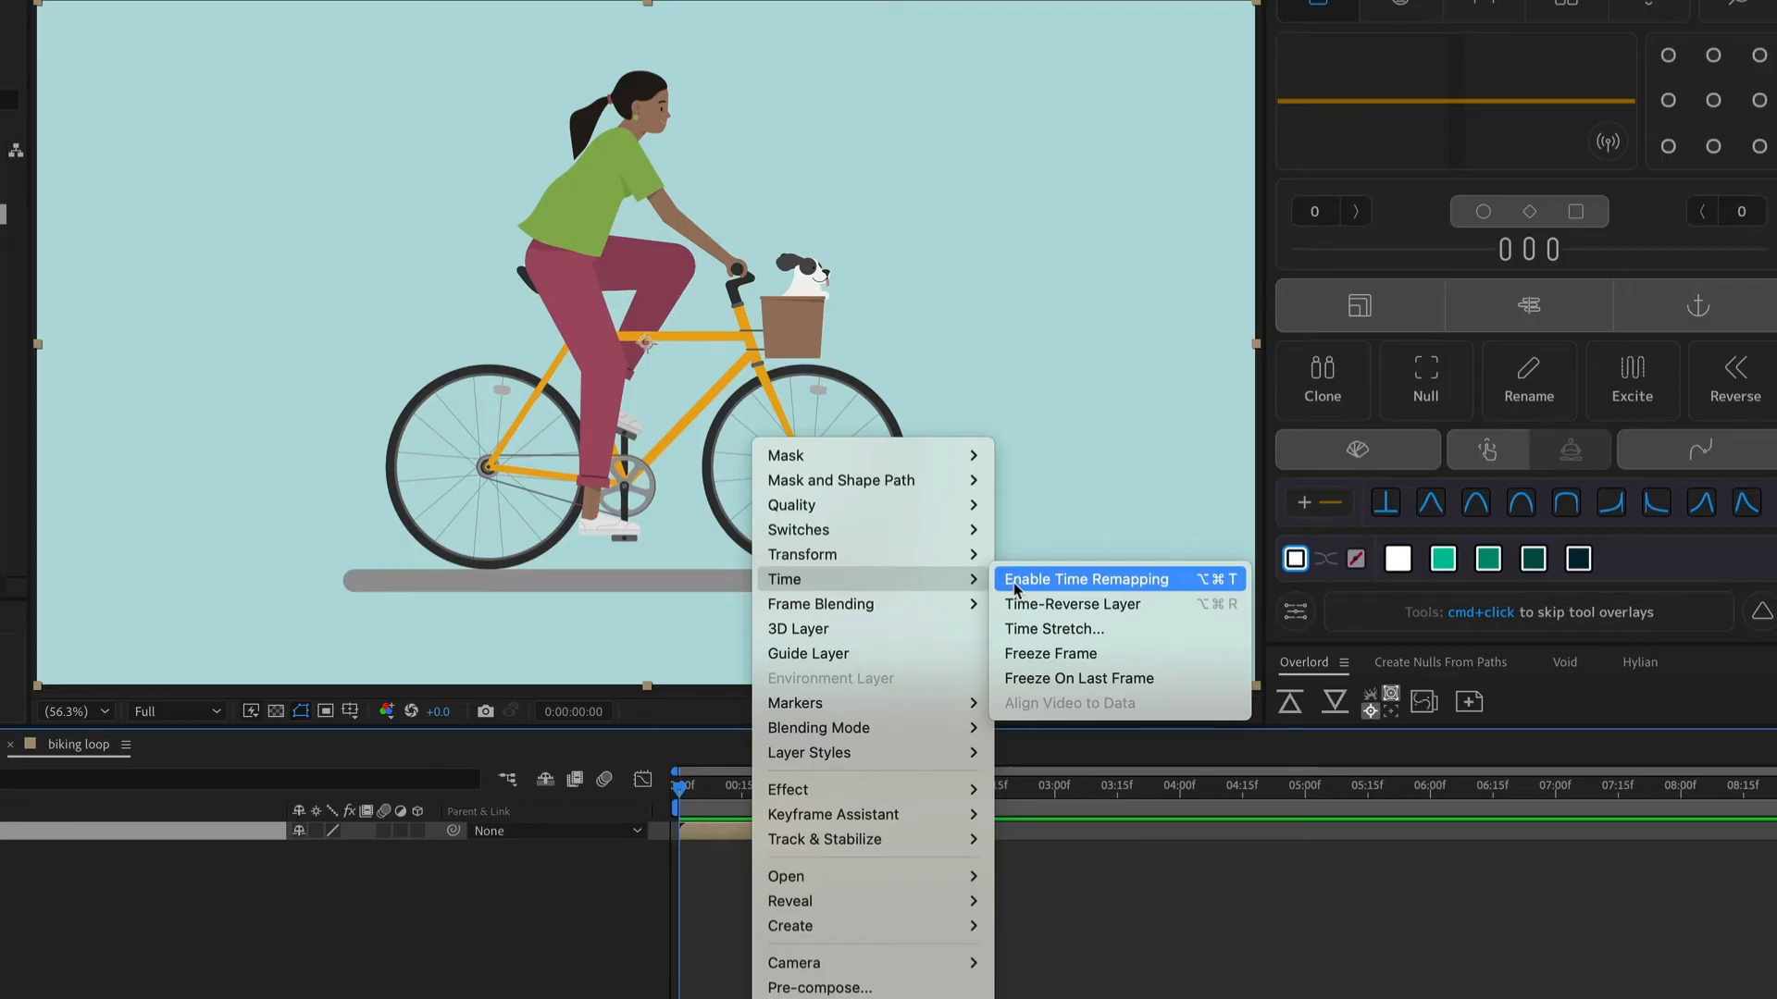
click(1085, 580)
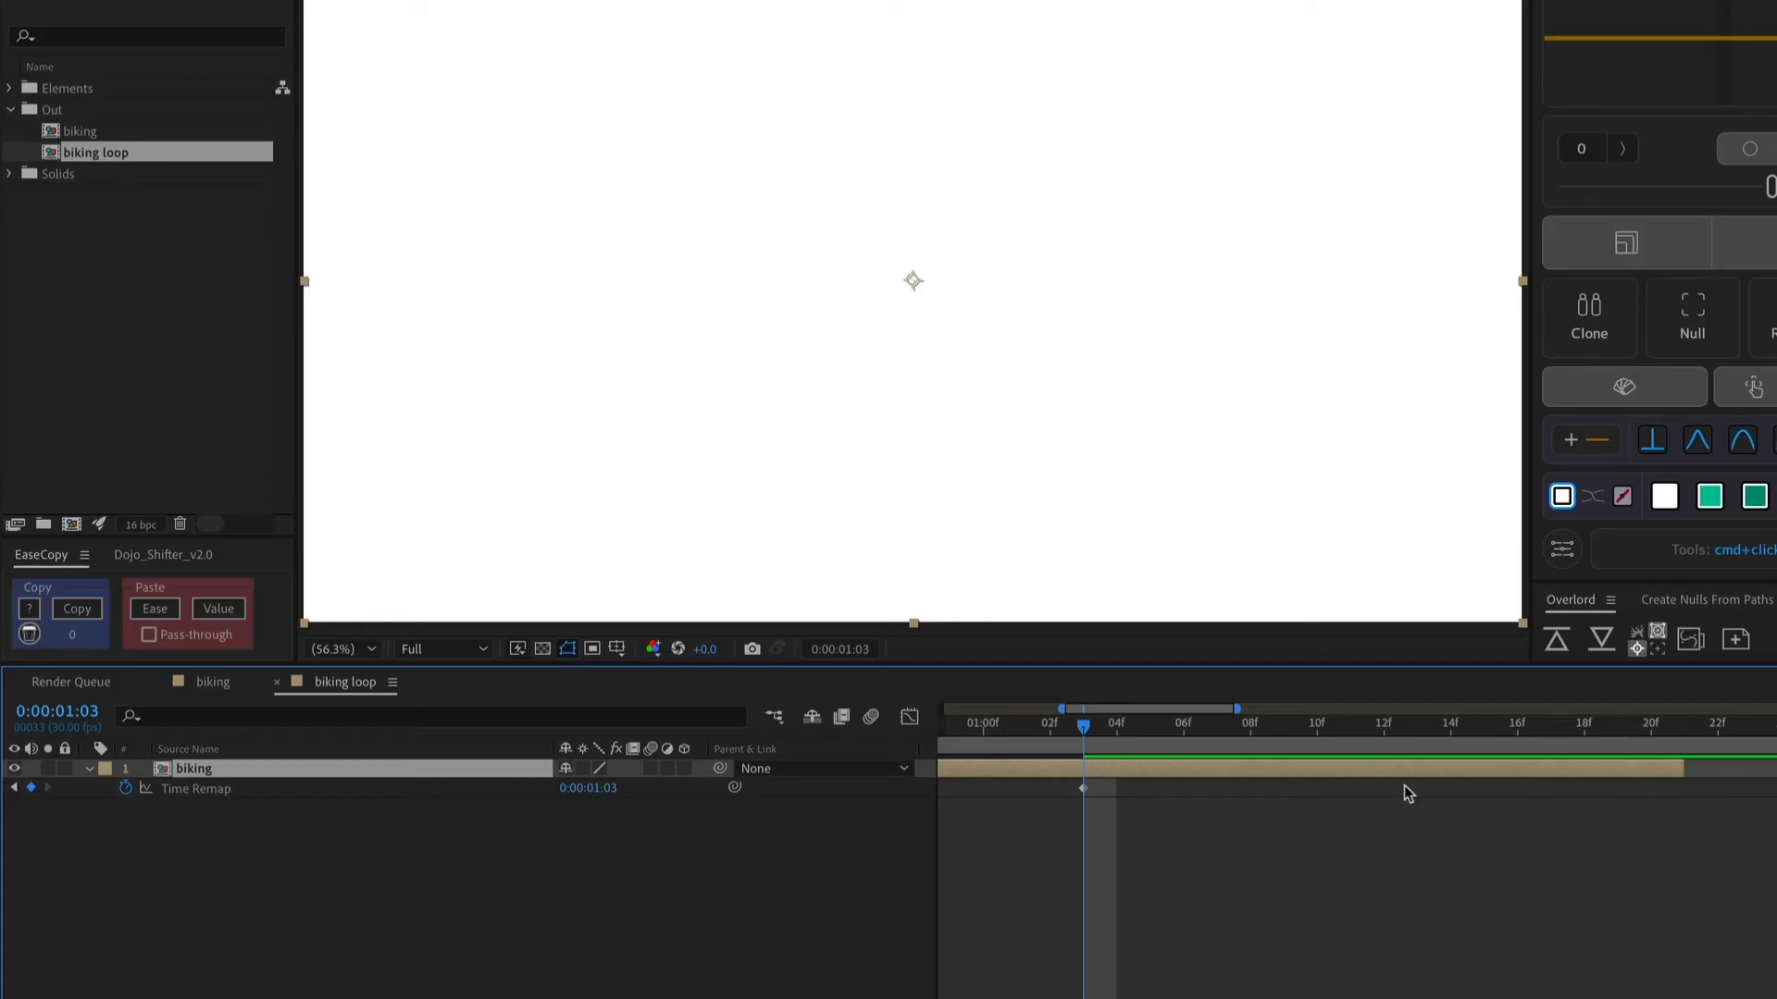
mouse_move(1088, 781)
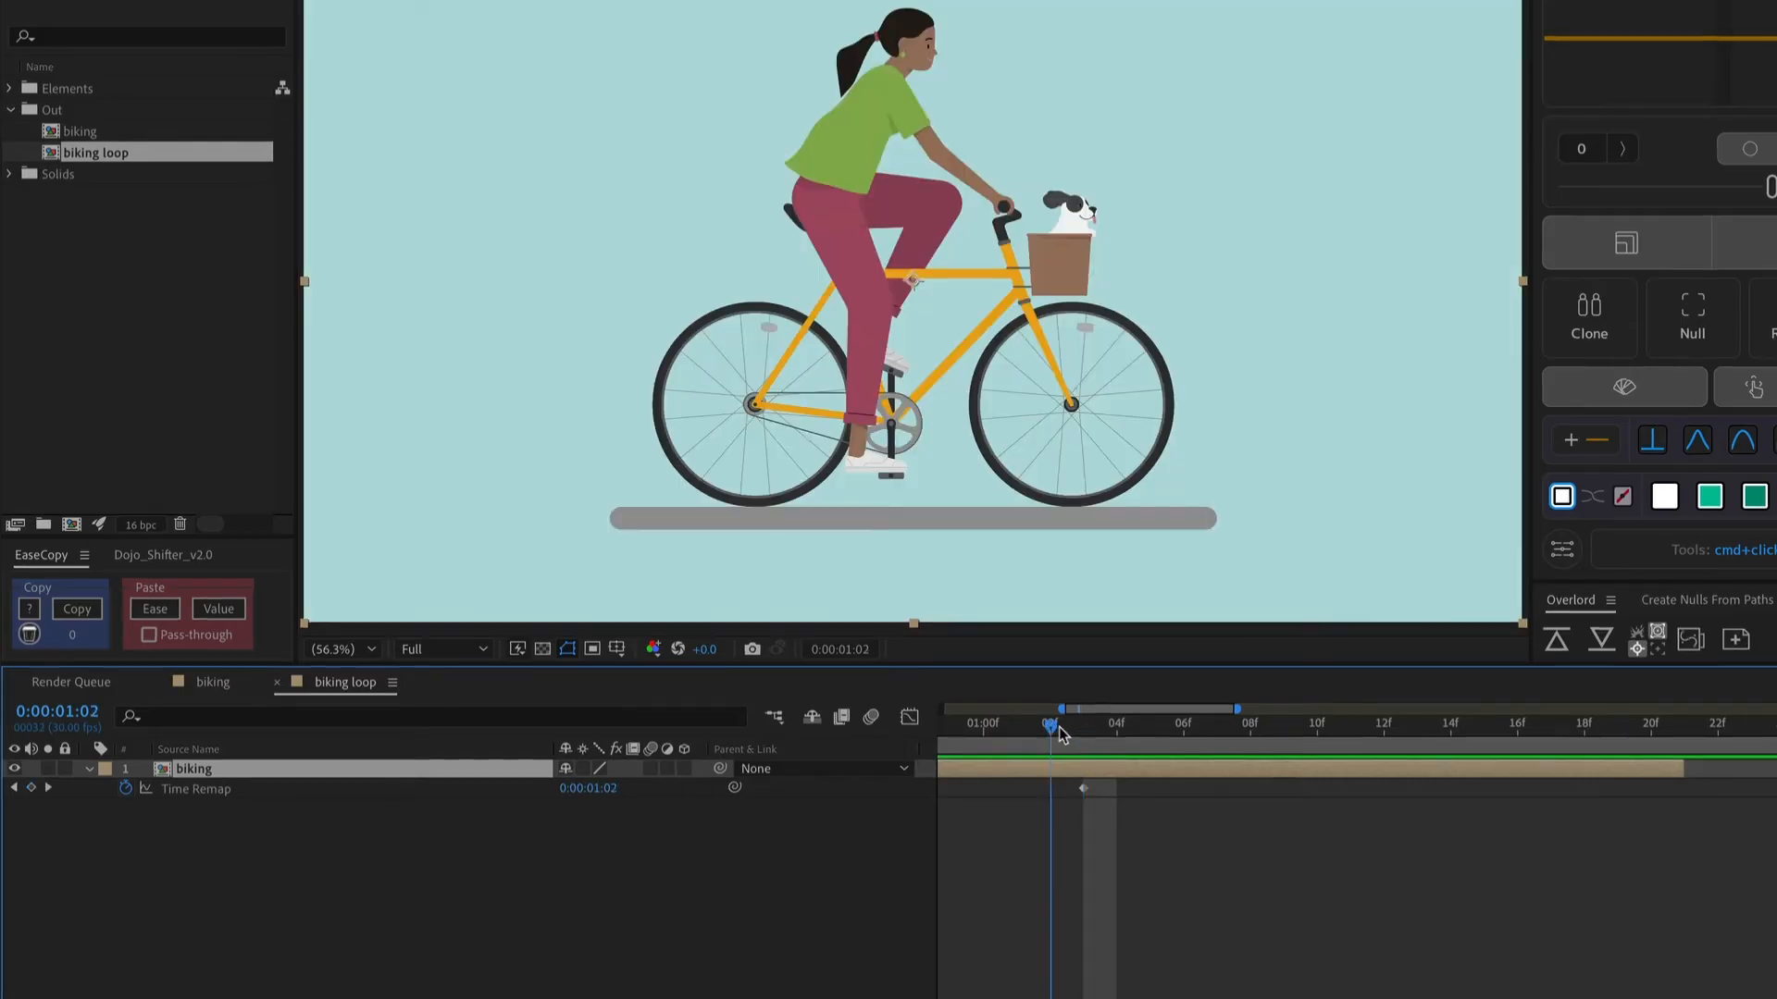
mouse_move(1020, 402)
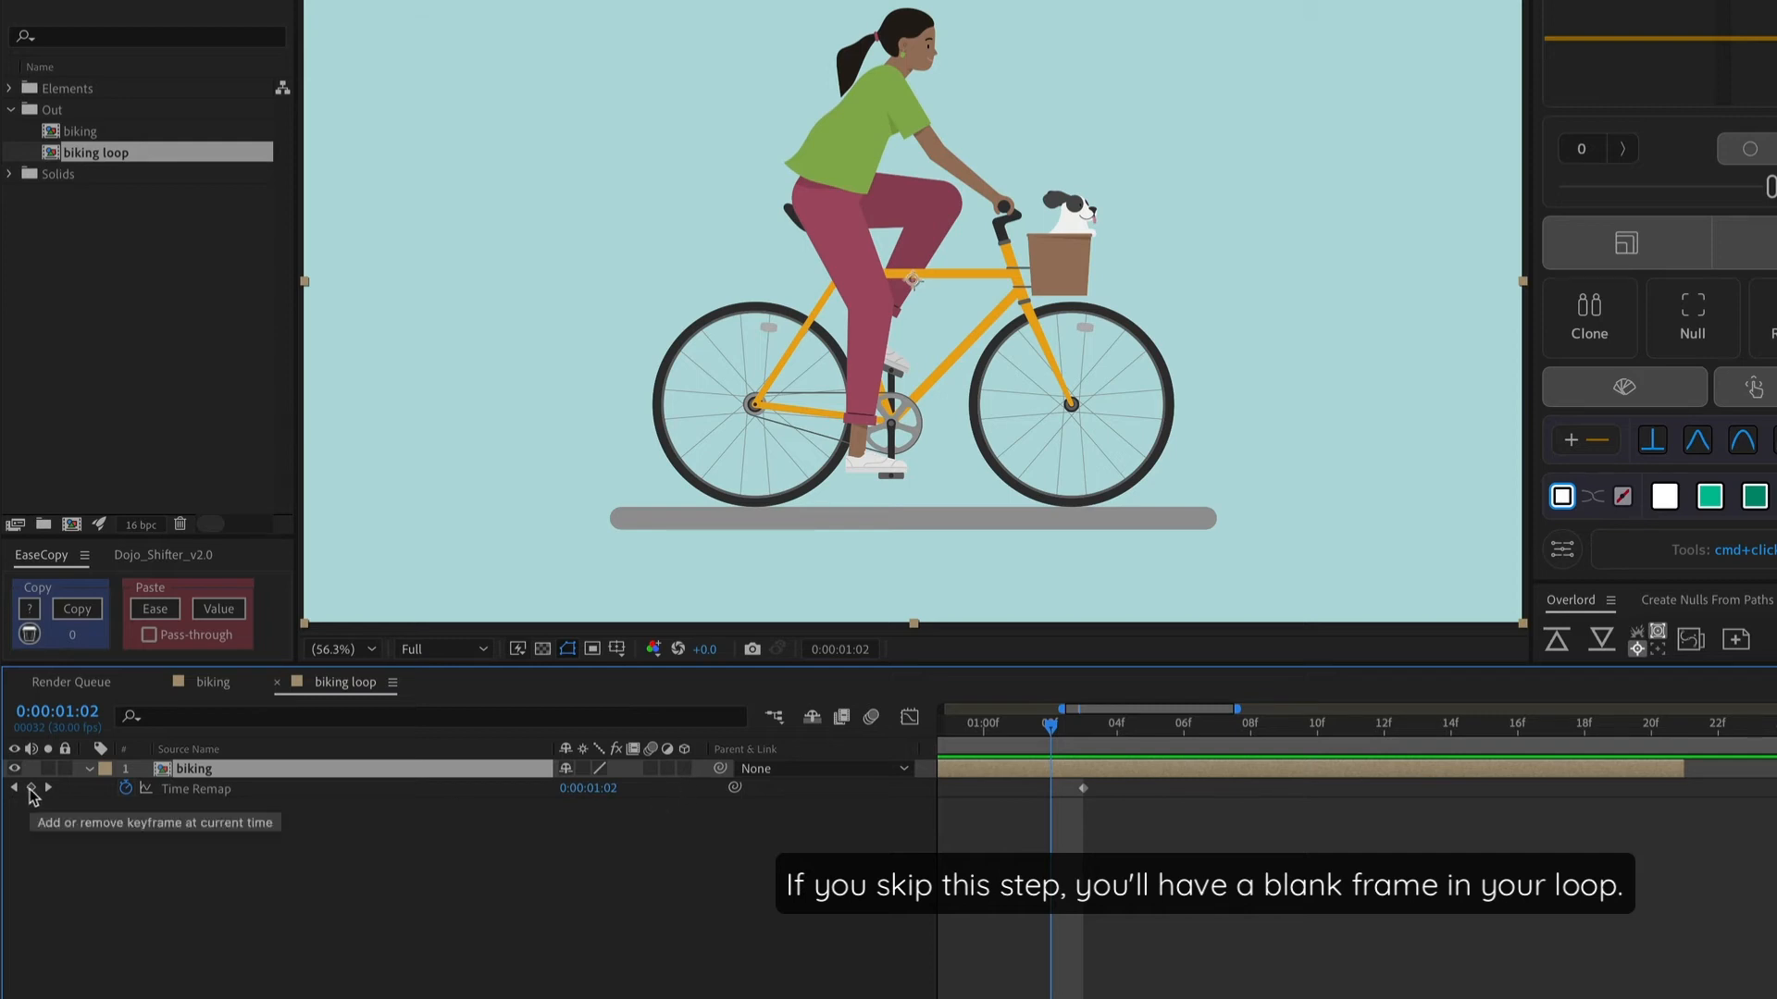
click(31, 788)
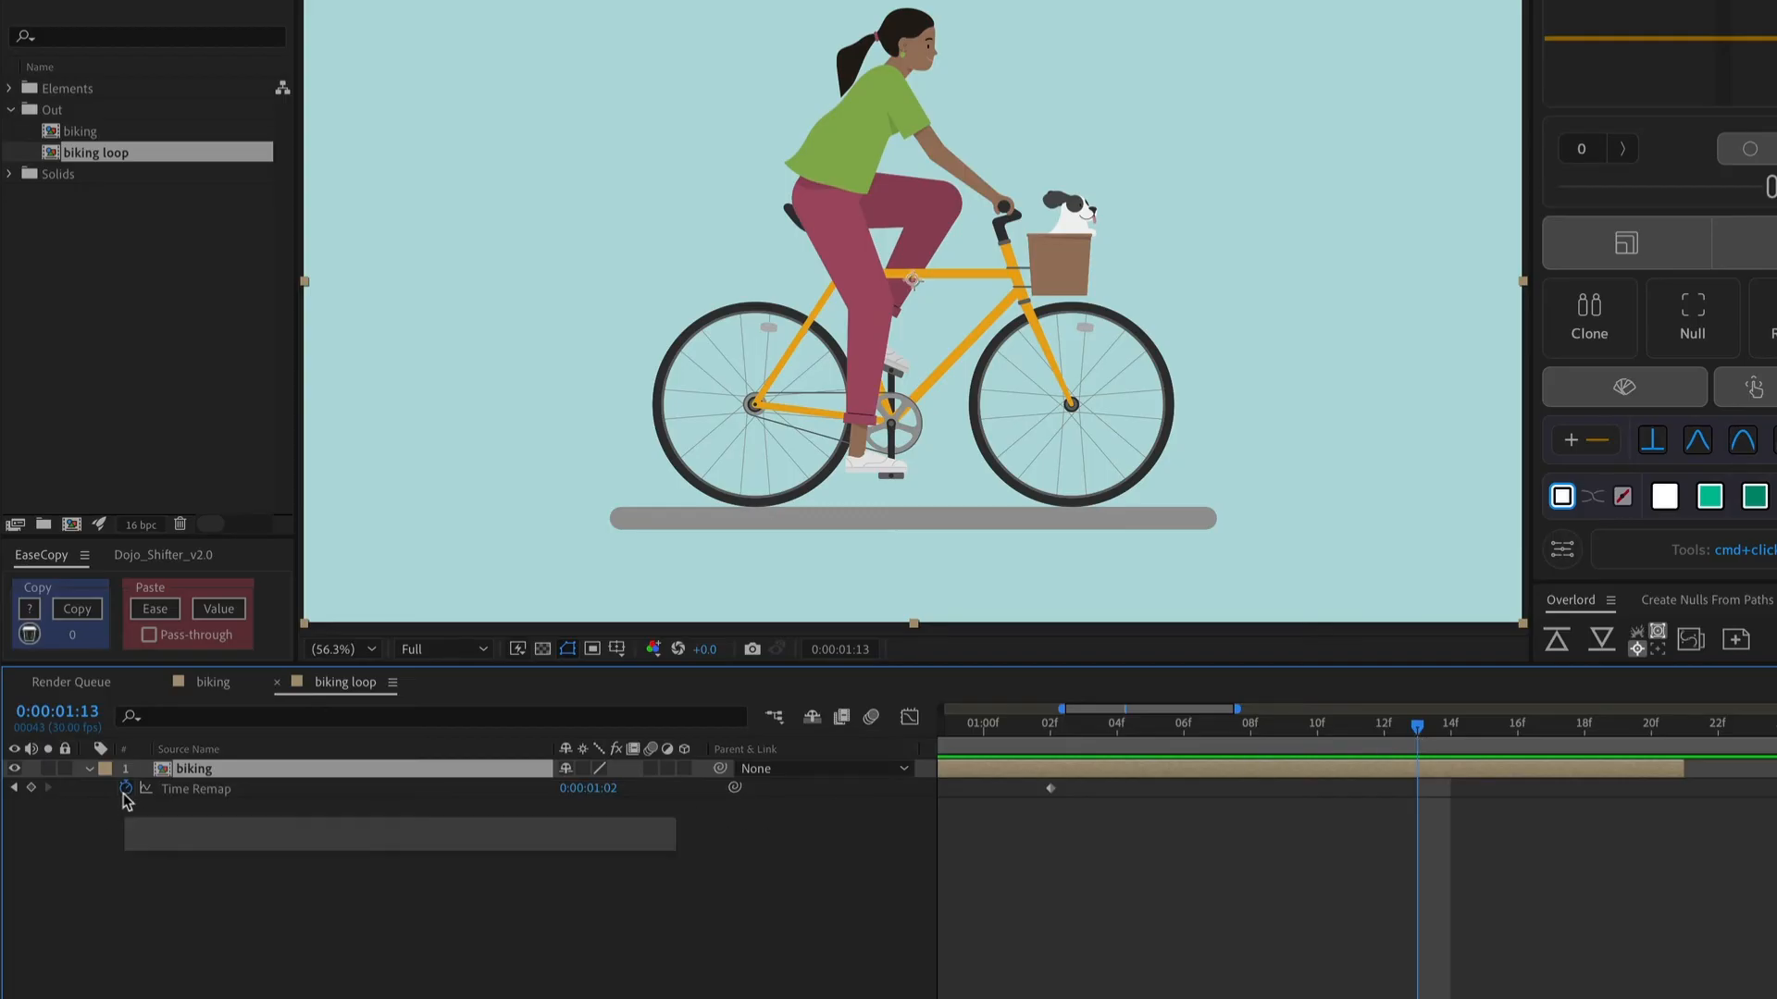
Add a loopOut() expression to the biking layer's Time Remap property.
click(127, 788)
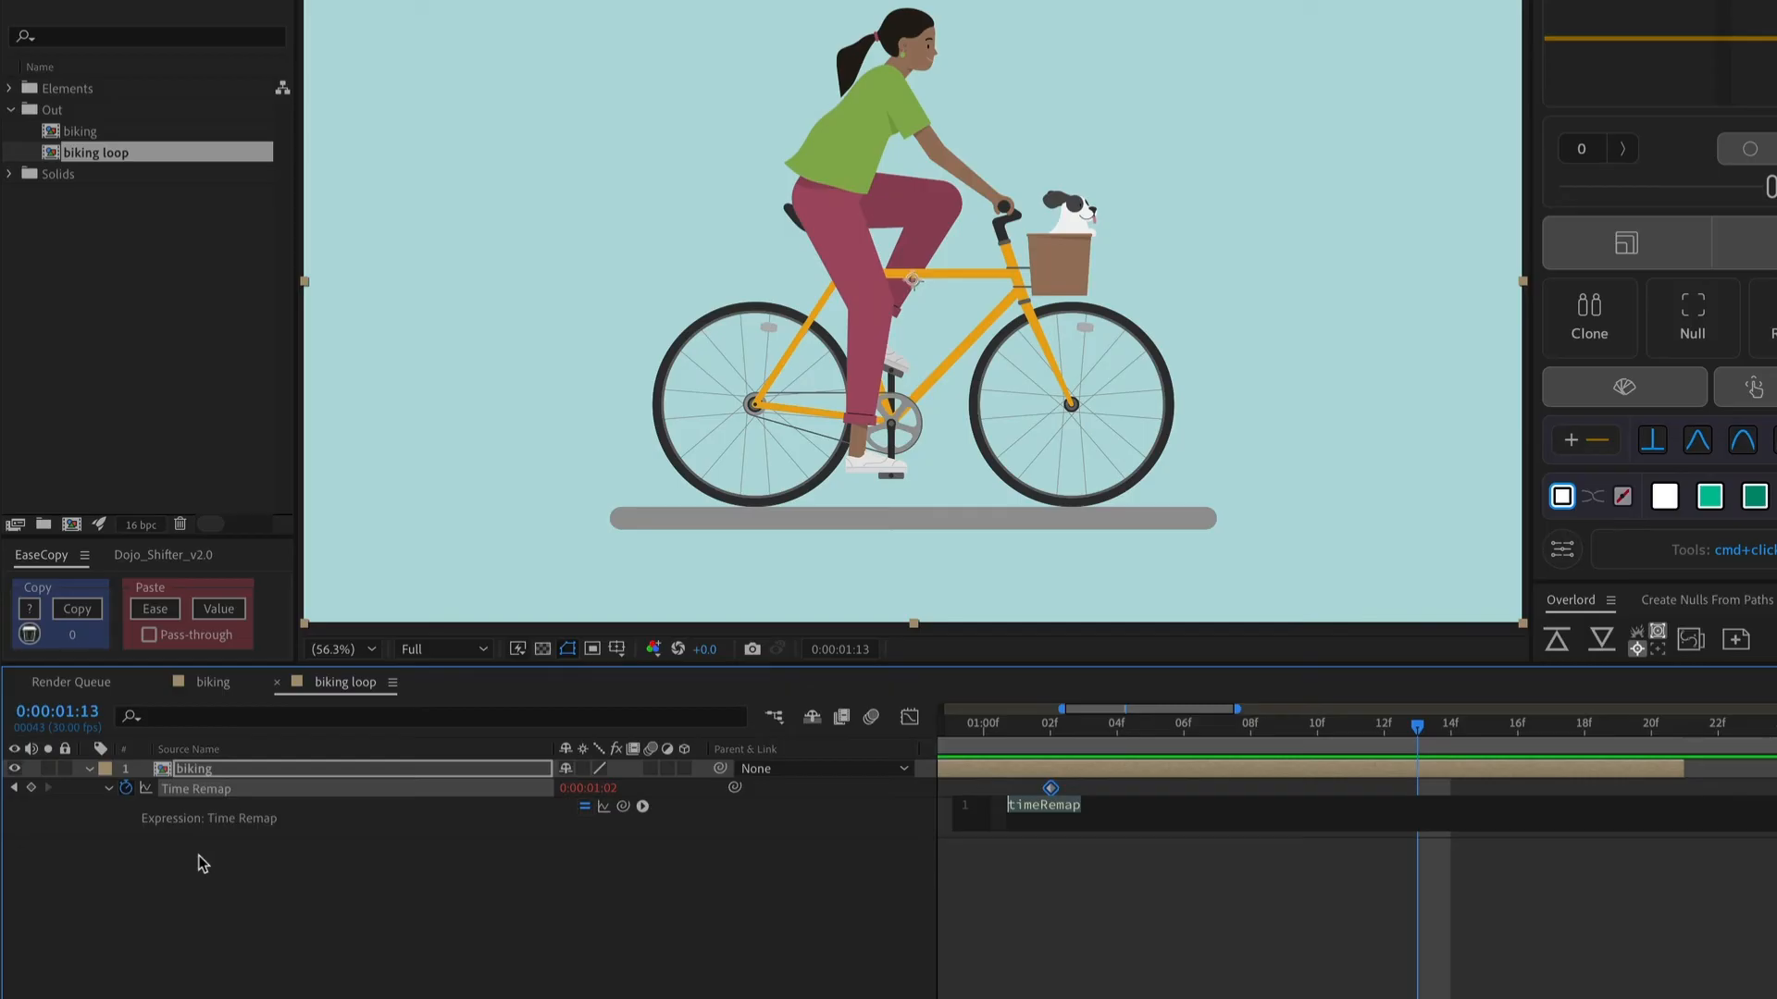
text(loopOut()
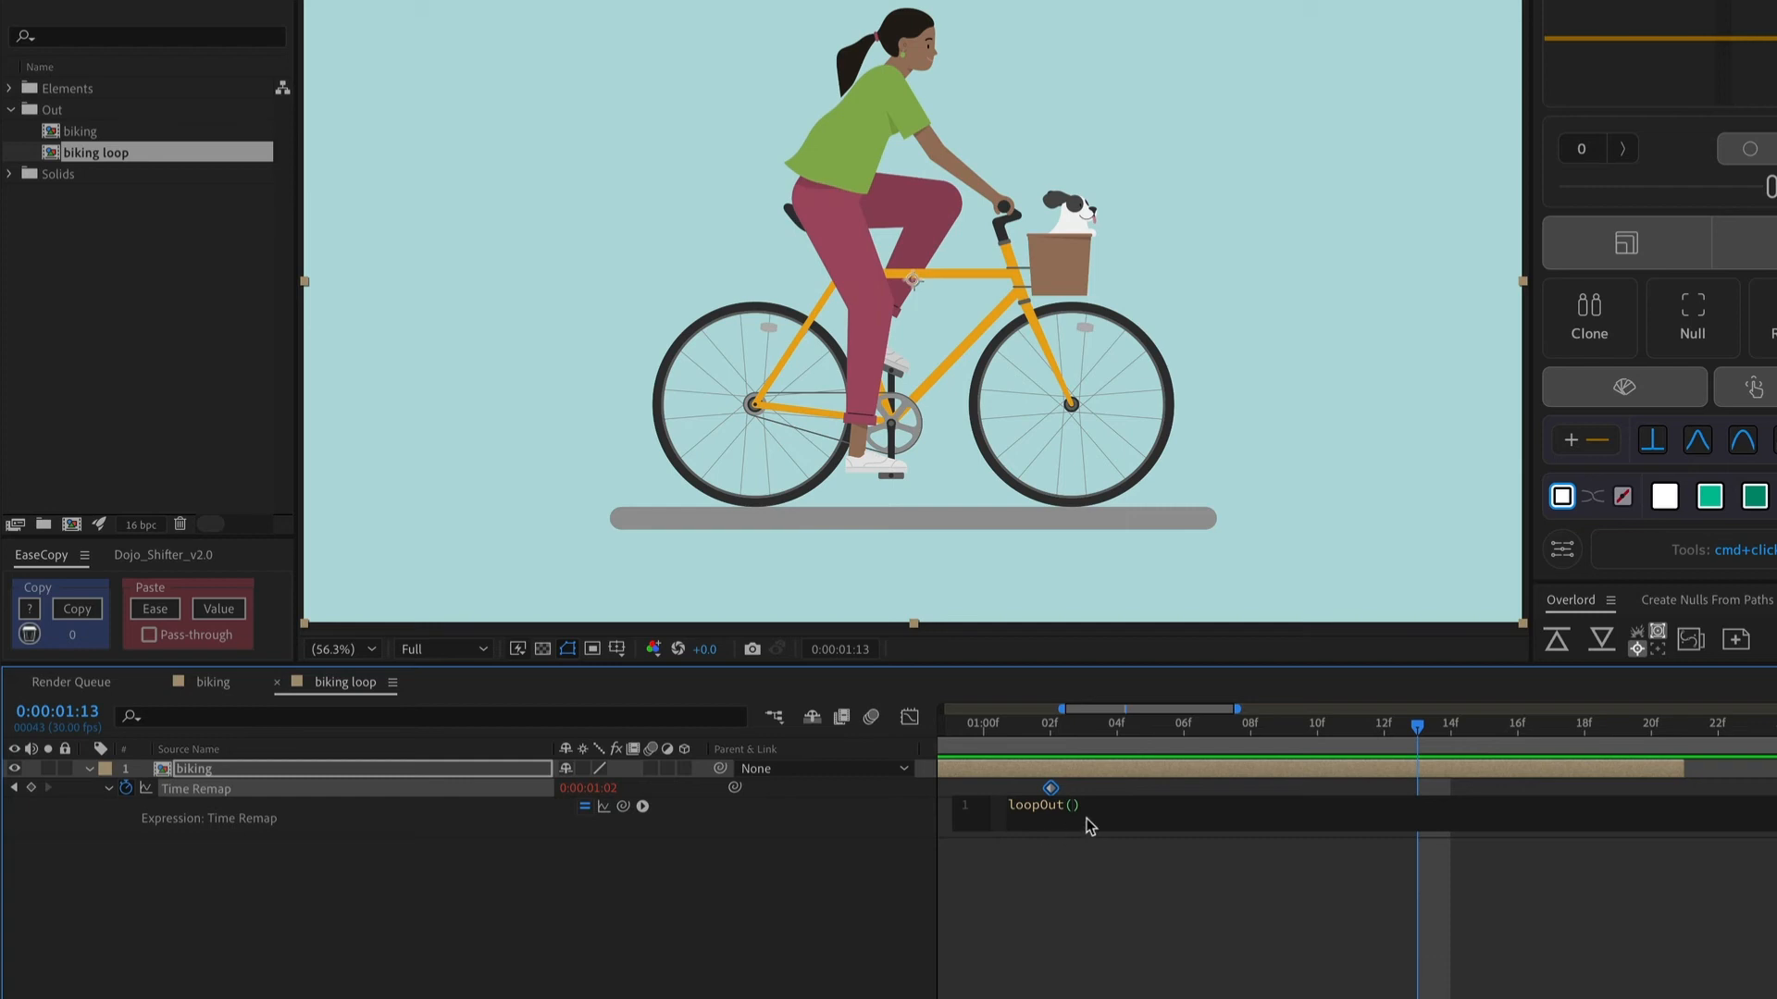
mouse_move(1074, 822)
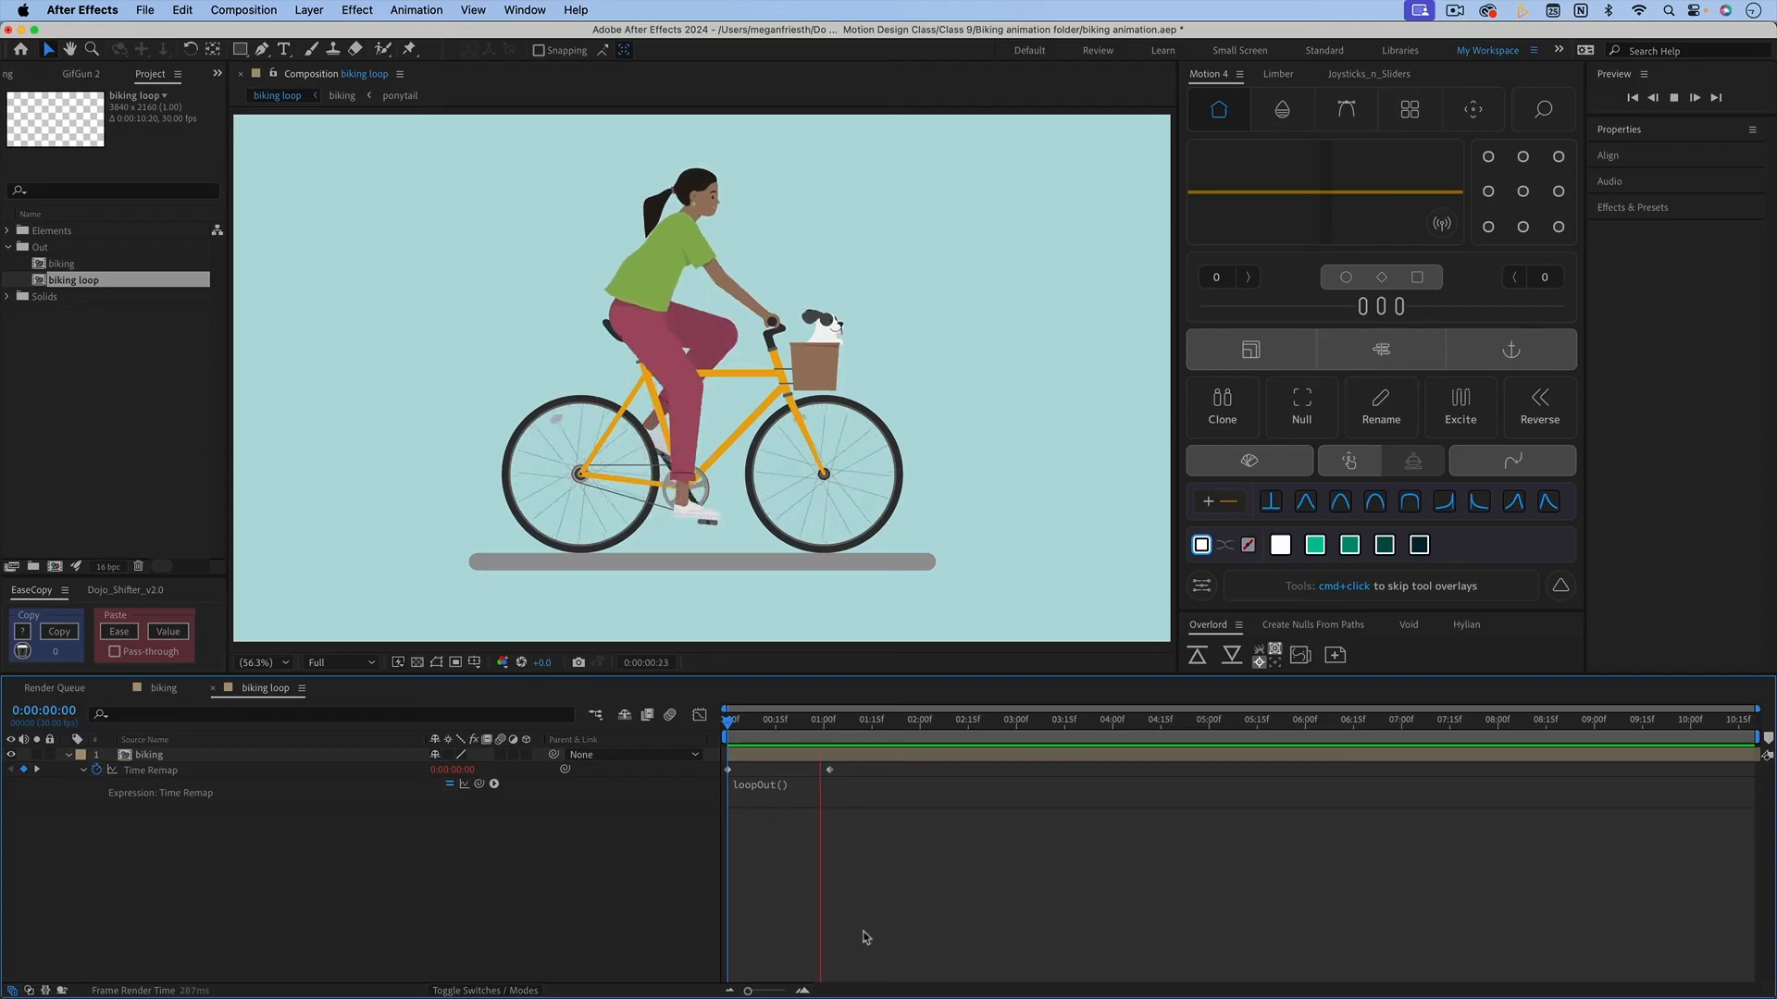
Extend the biking layer to the comp's end so the pedal cycle repeats for 10 seconds.
click(1009, 718)
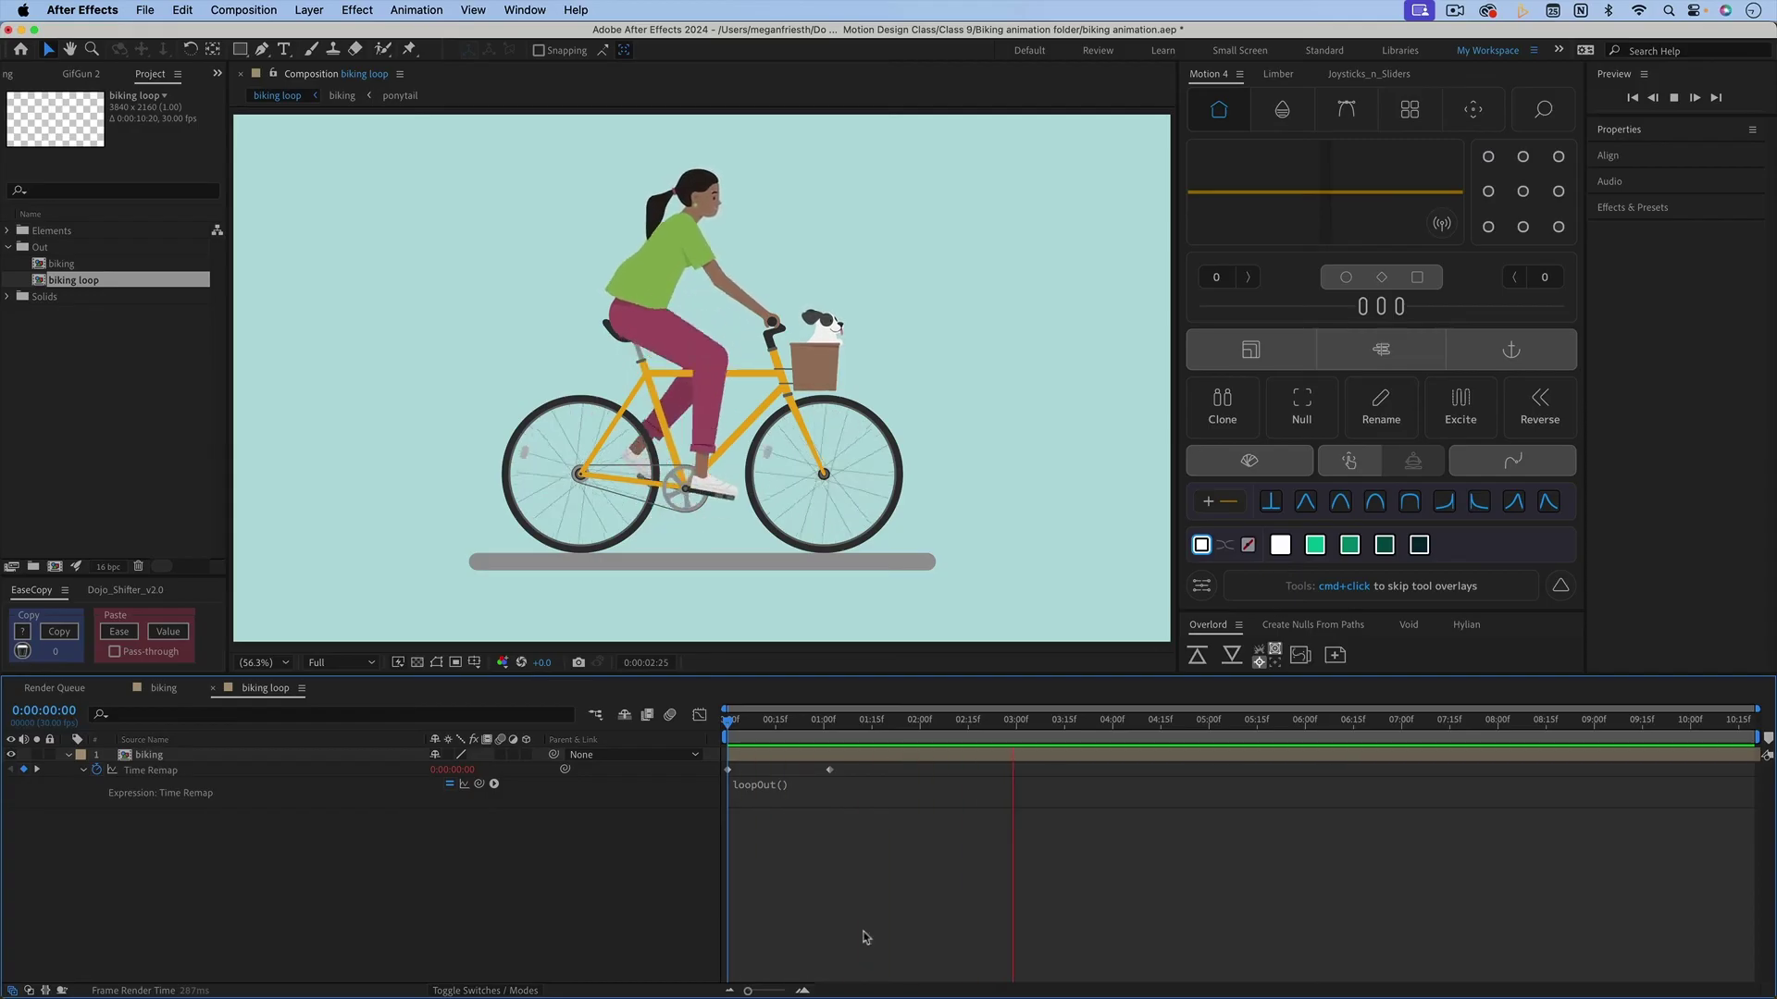